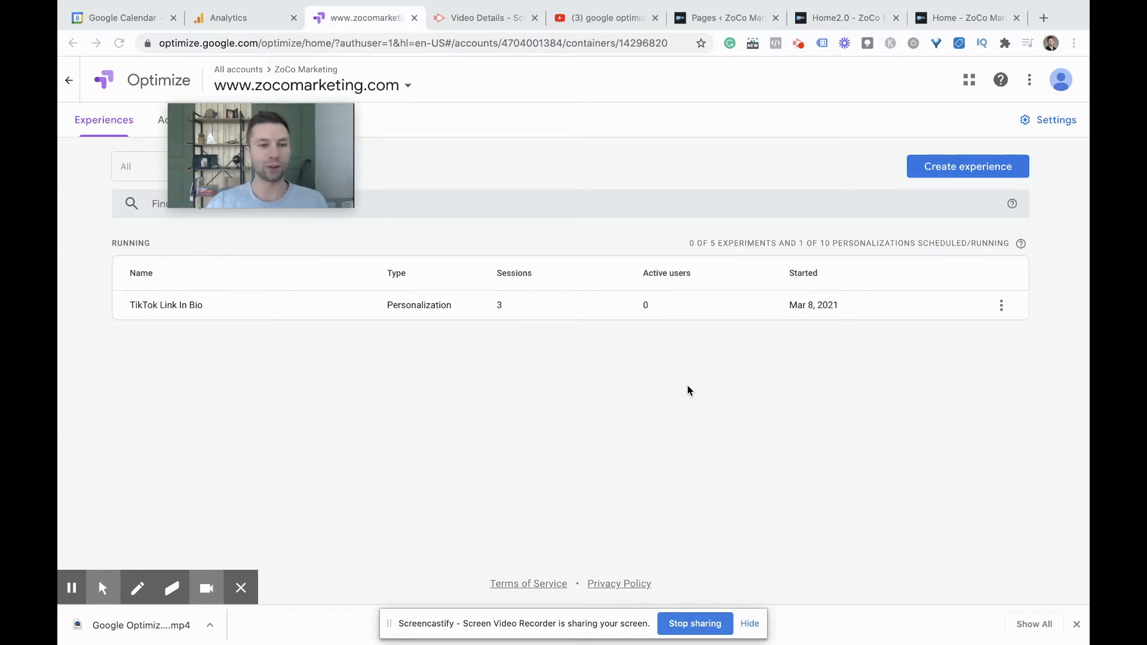
mouse_move(231, 266)
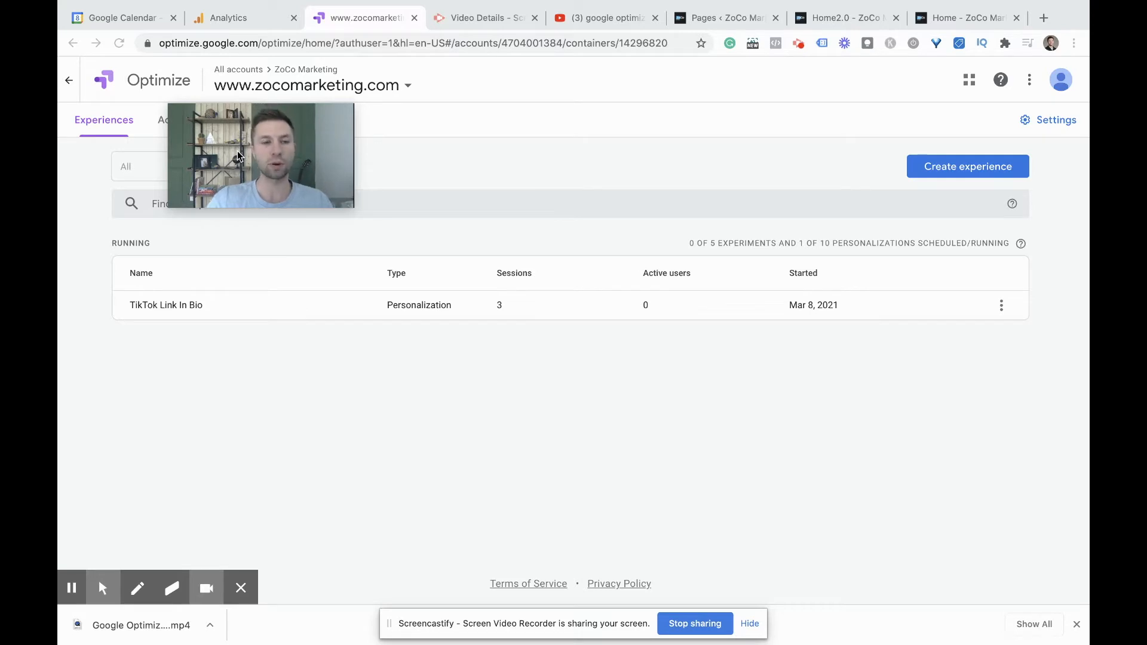
mouse_move(517, 144)
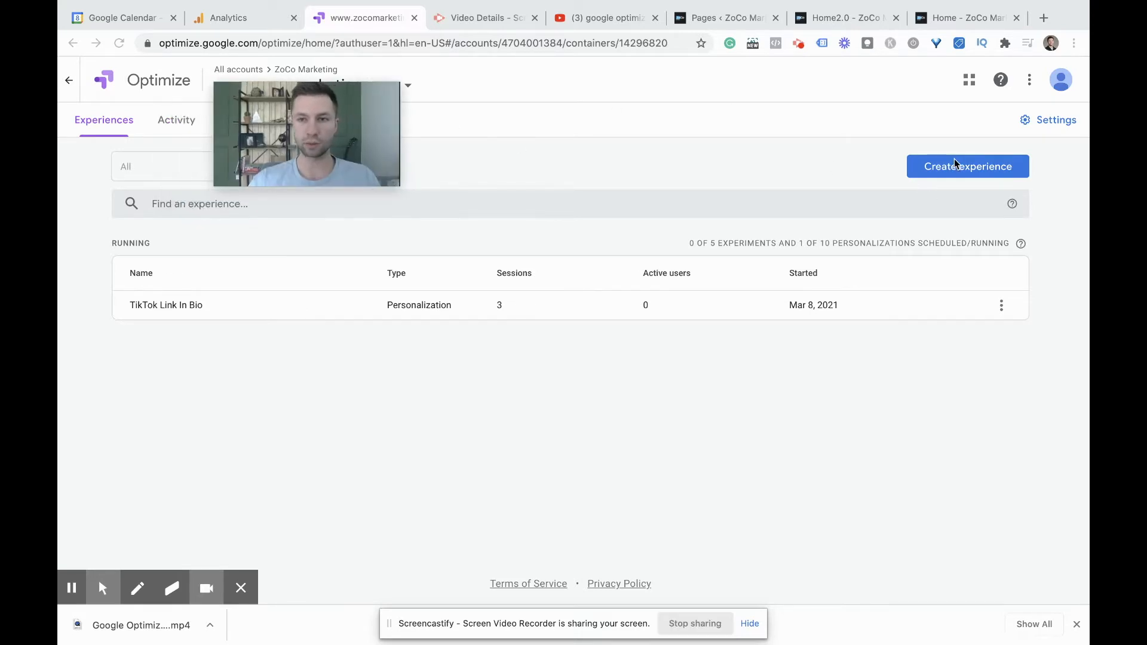
left_click(968, 167)
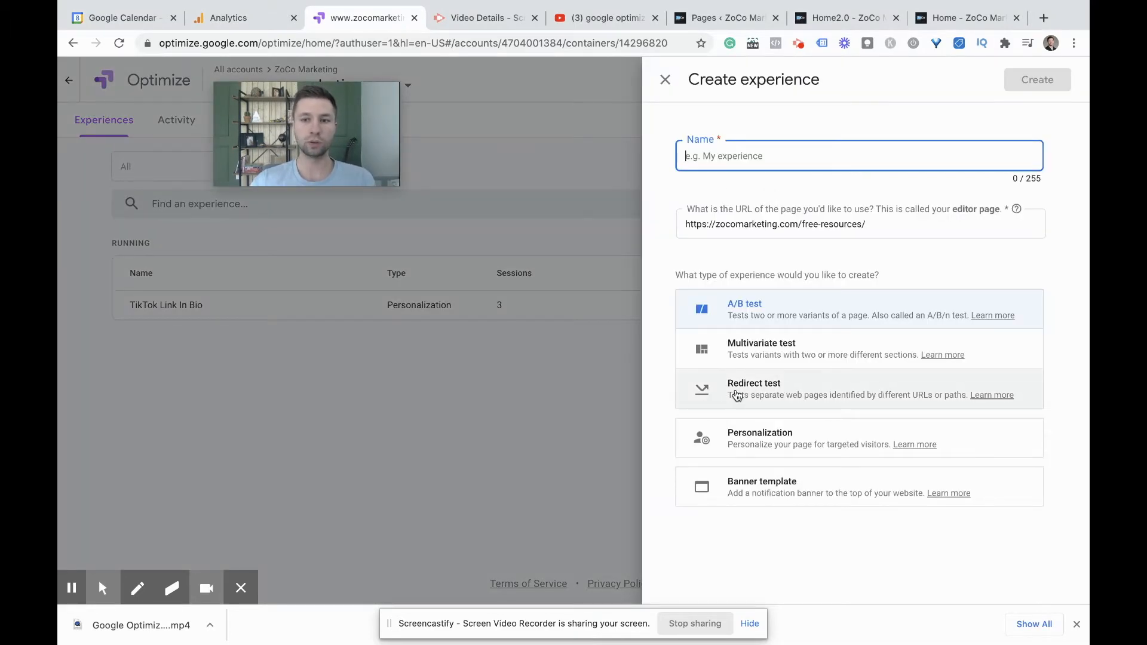
left_click(754, 390)
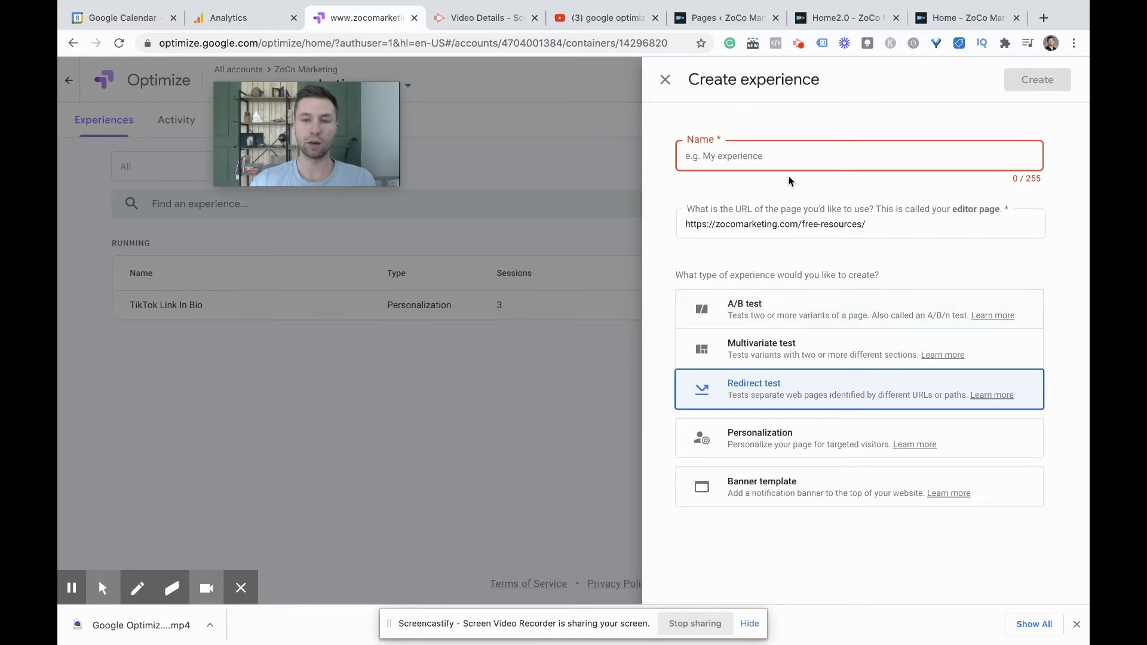
type("Re")
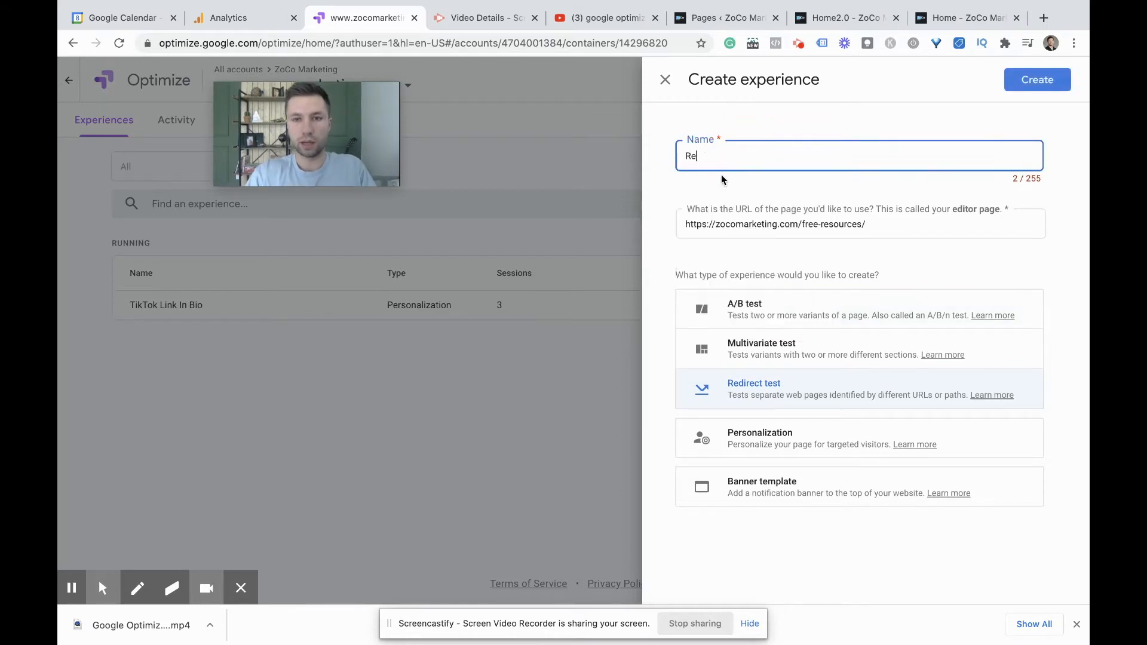
type("Home")
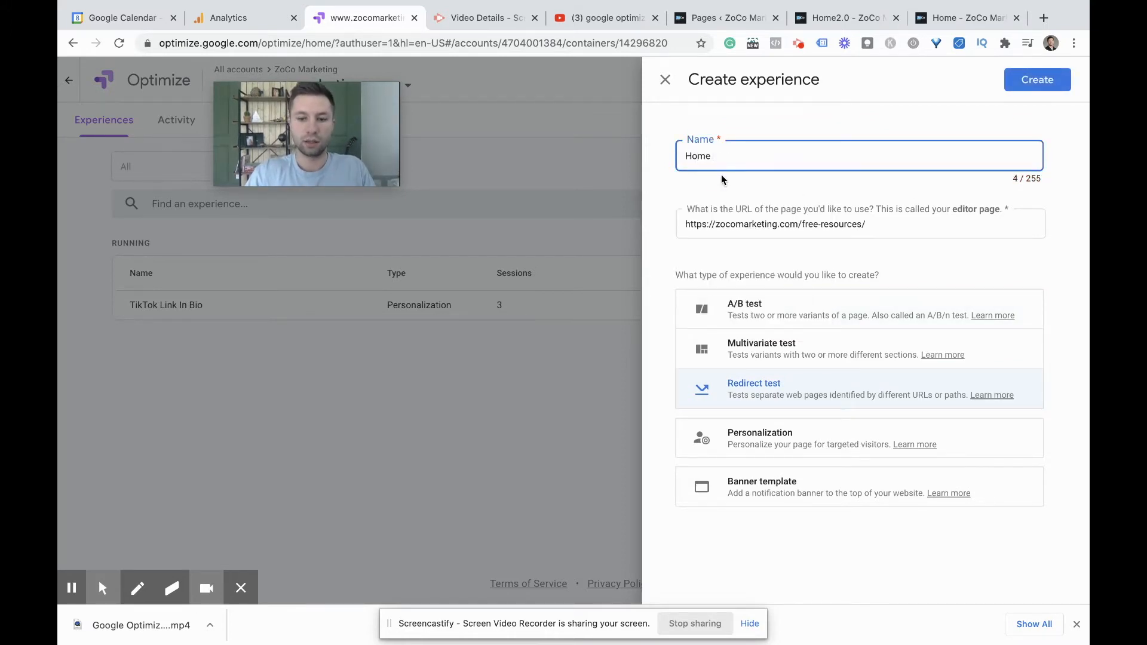
type("Homepage Redirect")
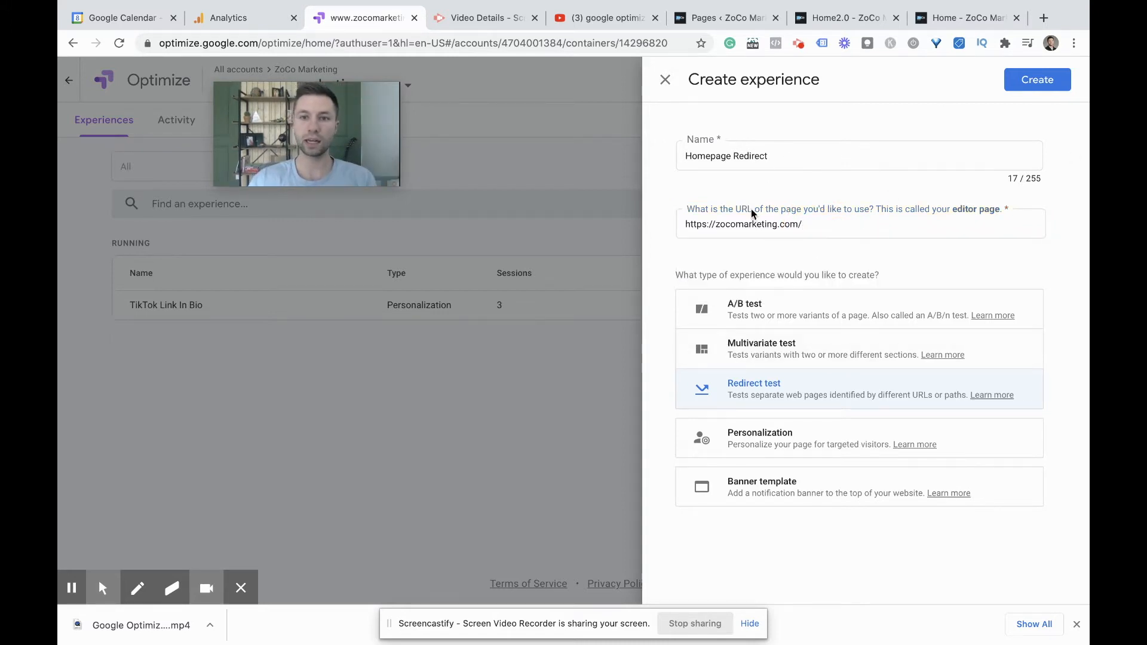
mouse_move(830, 147)
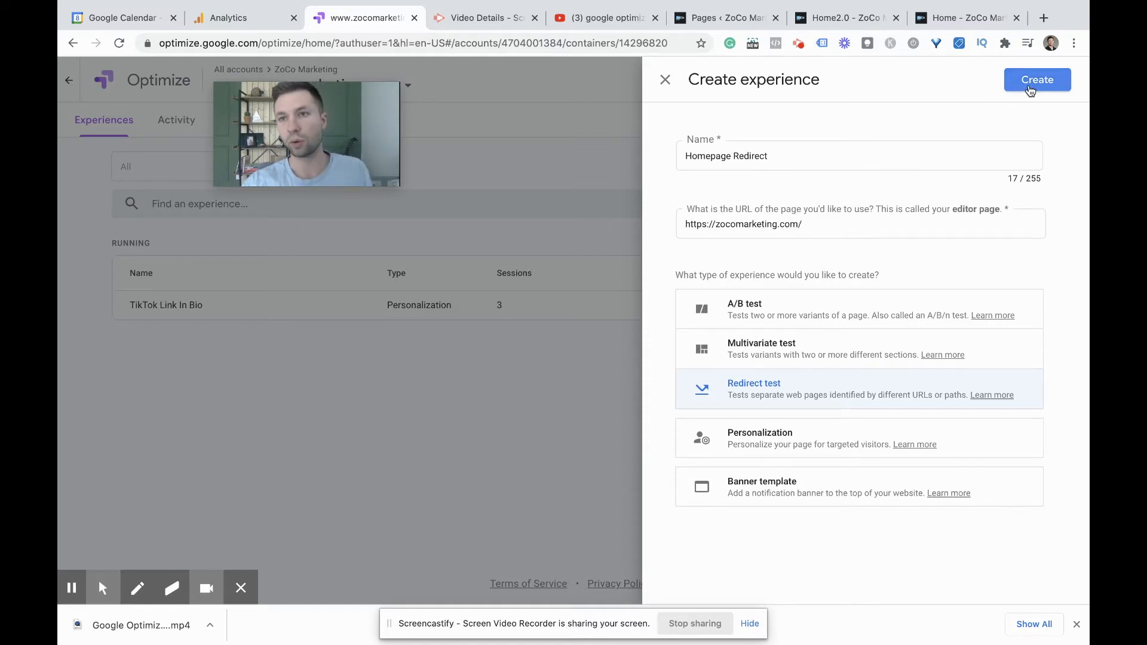
left_click(1037, 80)
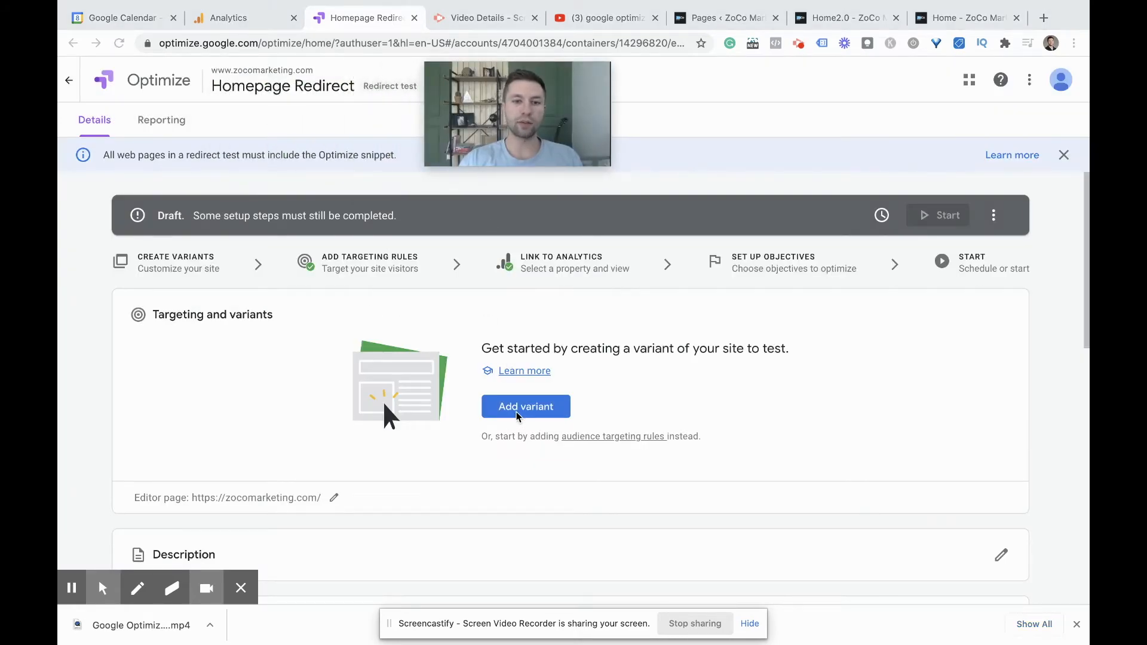
Add a new variant and name it 'Homepage 2', leaving the redirect URL empty
left_click(525, 407)
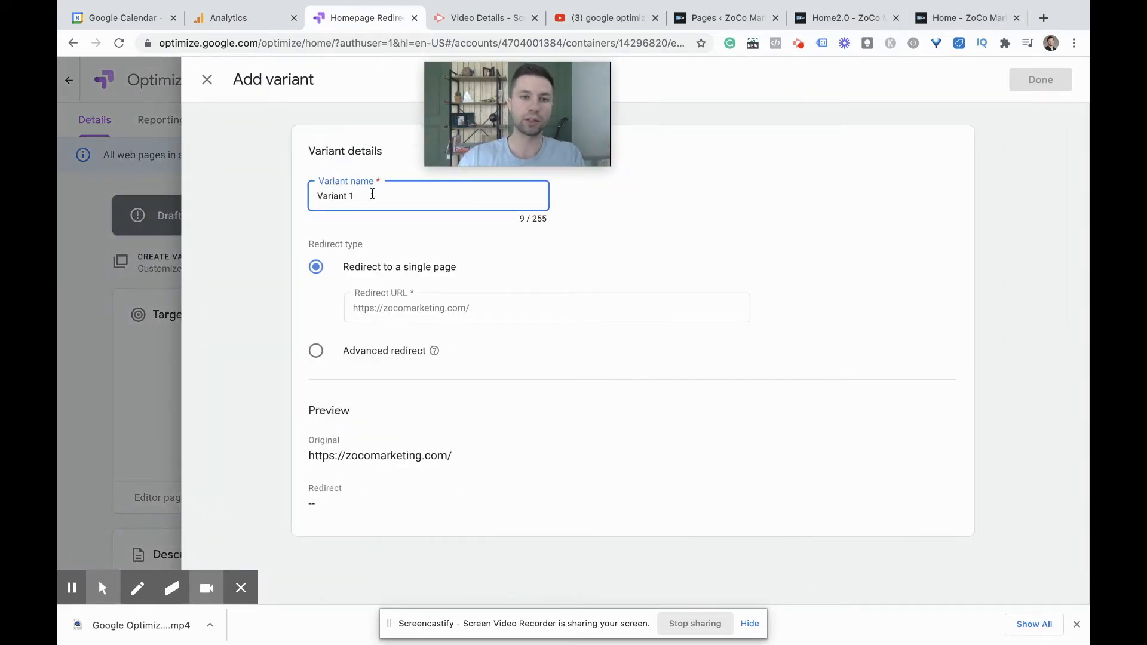
type("Homepage 2")
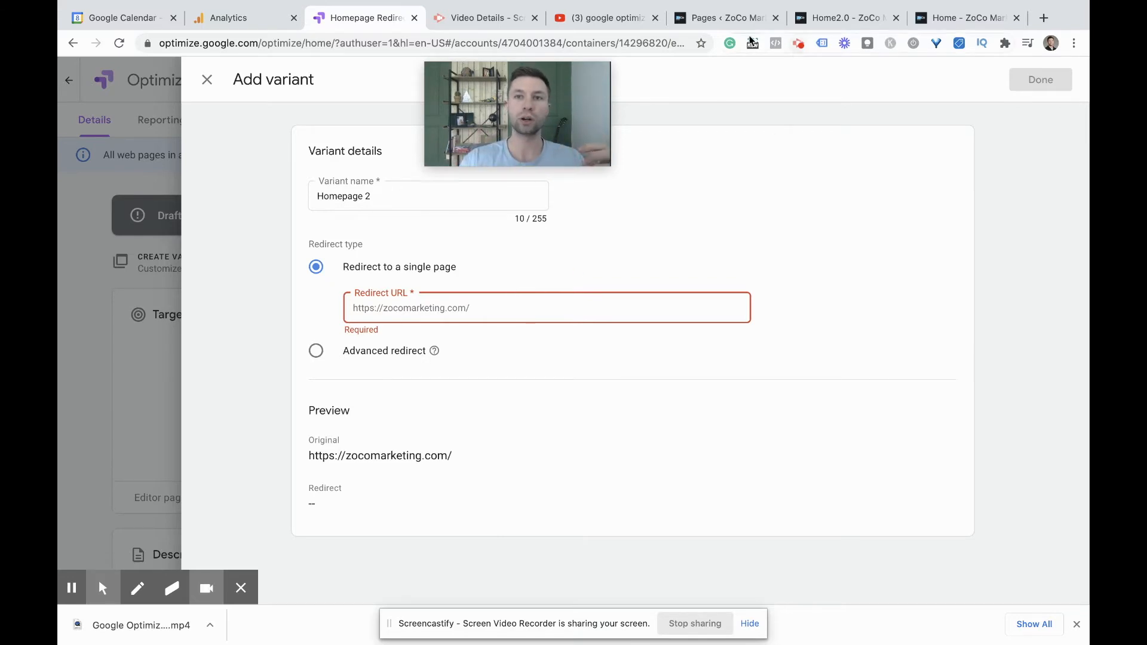
Compare the Home and Home2.0 pages in the browser, then bring up the WordPress Pages list
left_click(841, 17)
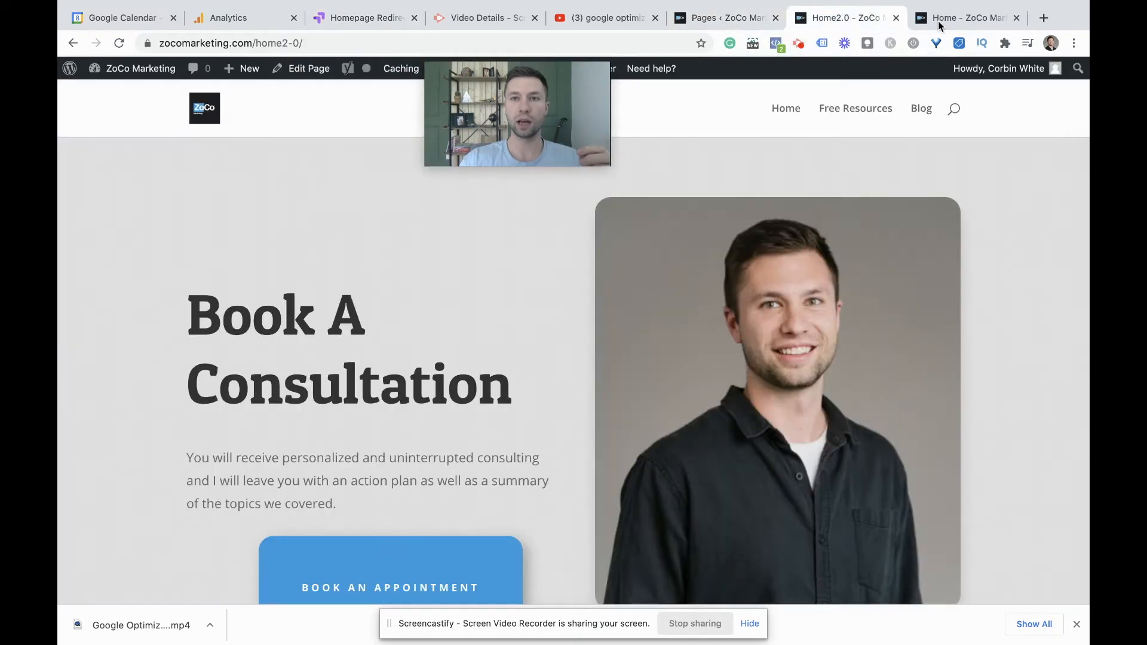
left_click(959, 17)
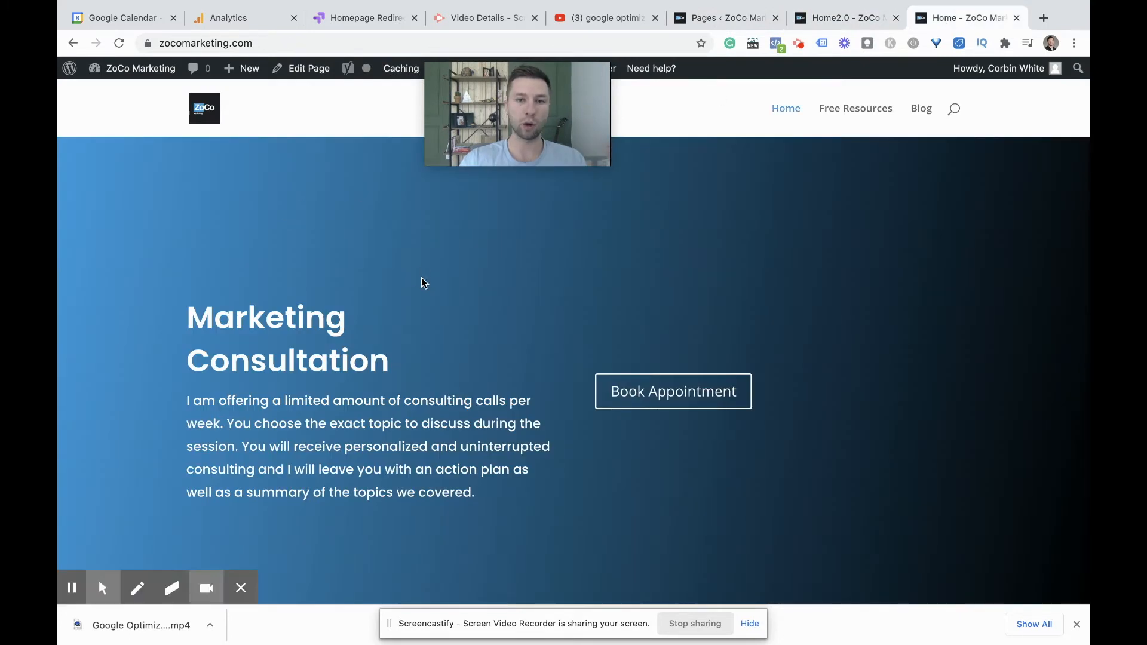
mouse_move(316, 161)
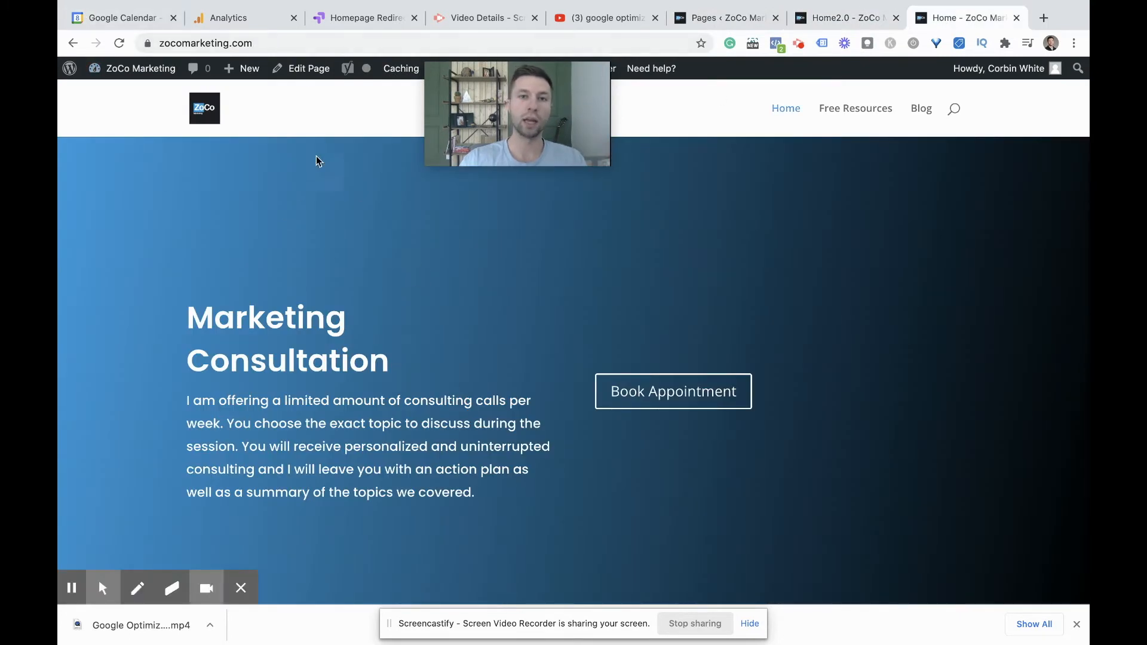
mouse_move(329, 251)
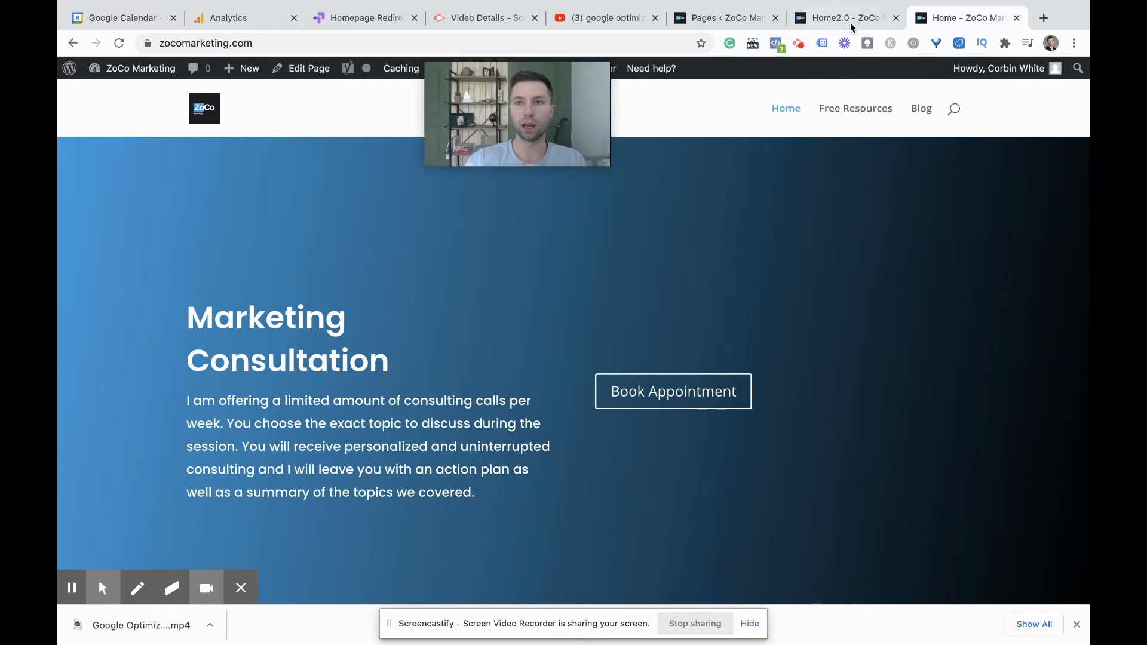
left_click(848, 17)
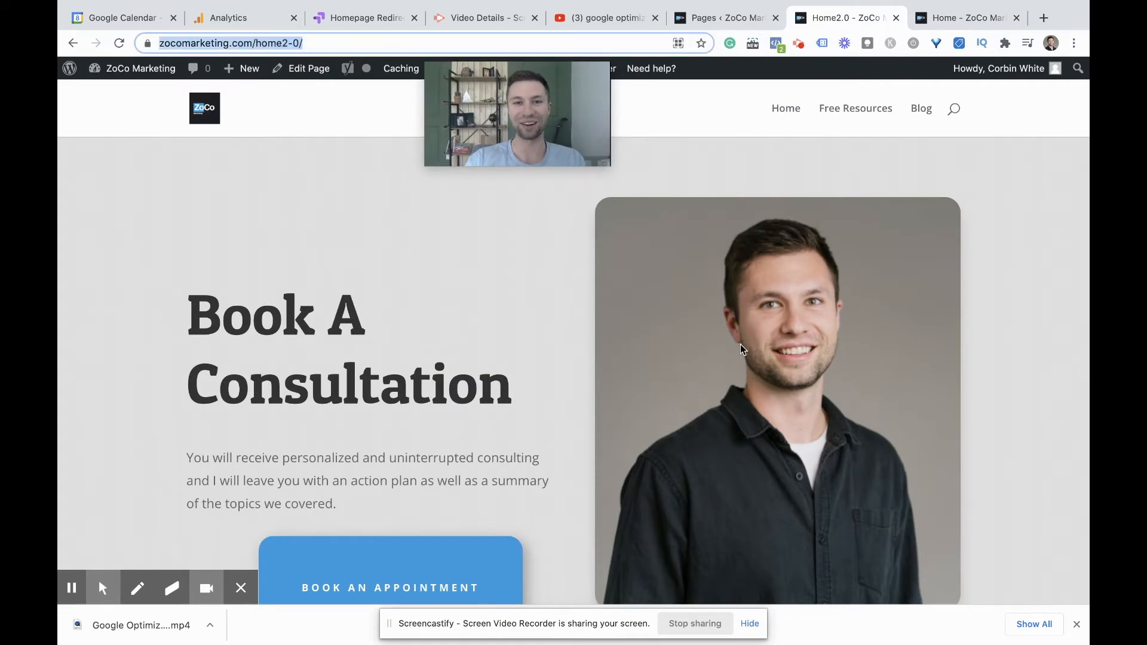
scroll("down", 3)
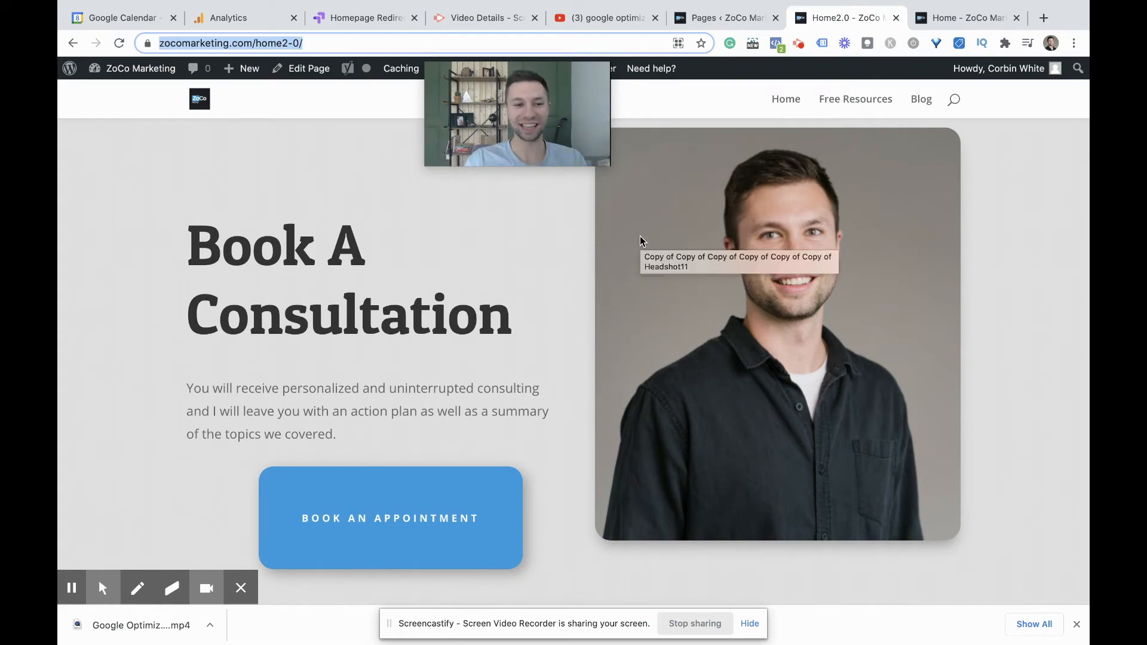
scroll("down", 3)
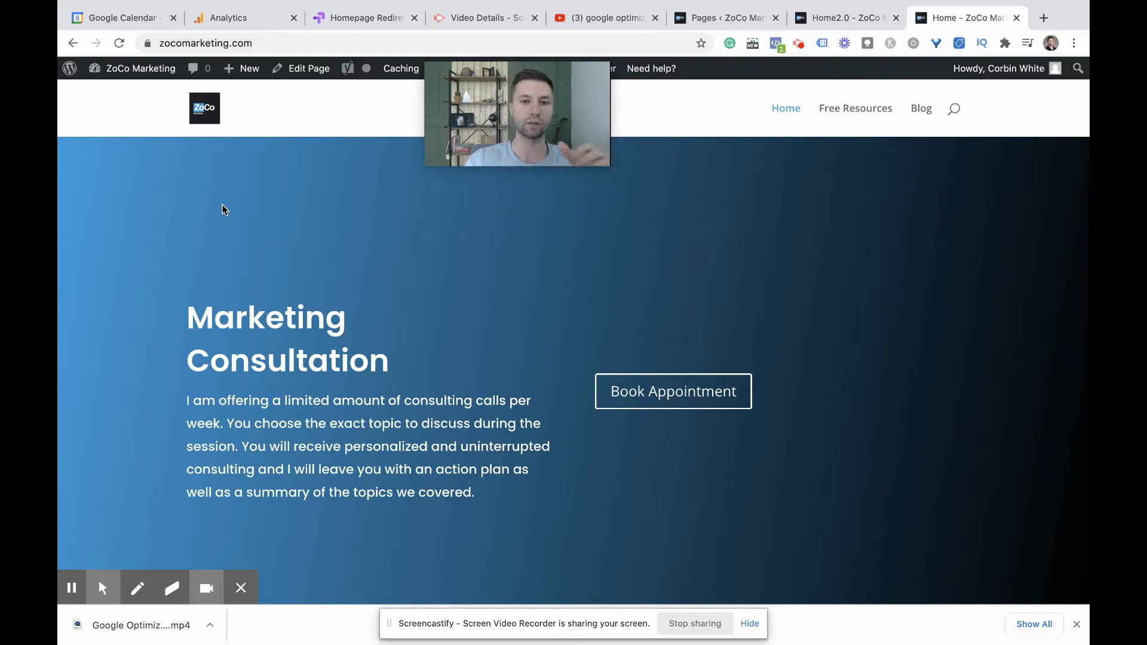
mouse_move(569, 442)
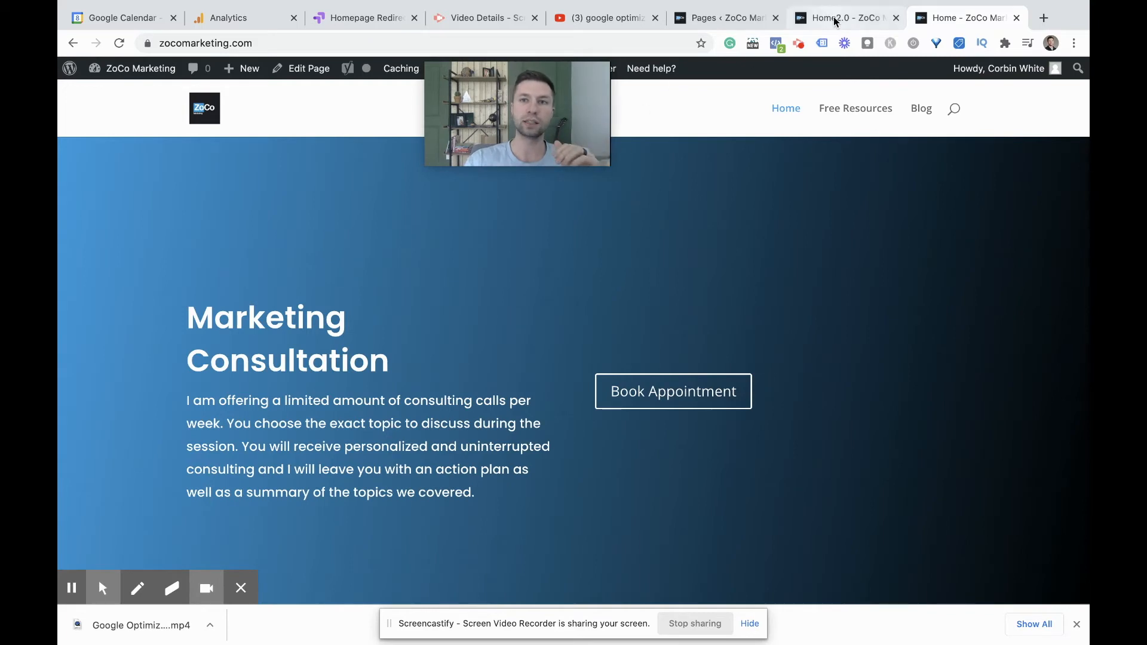
left_click(846, 18)
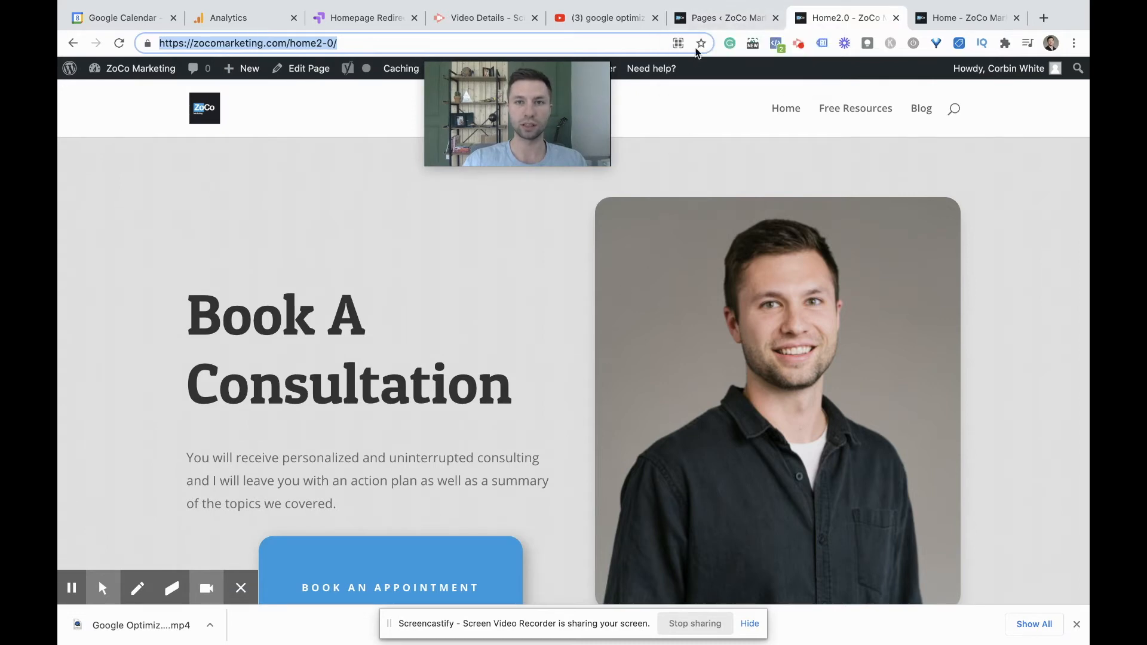
left_click(723, 18)
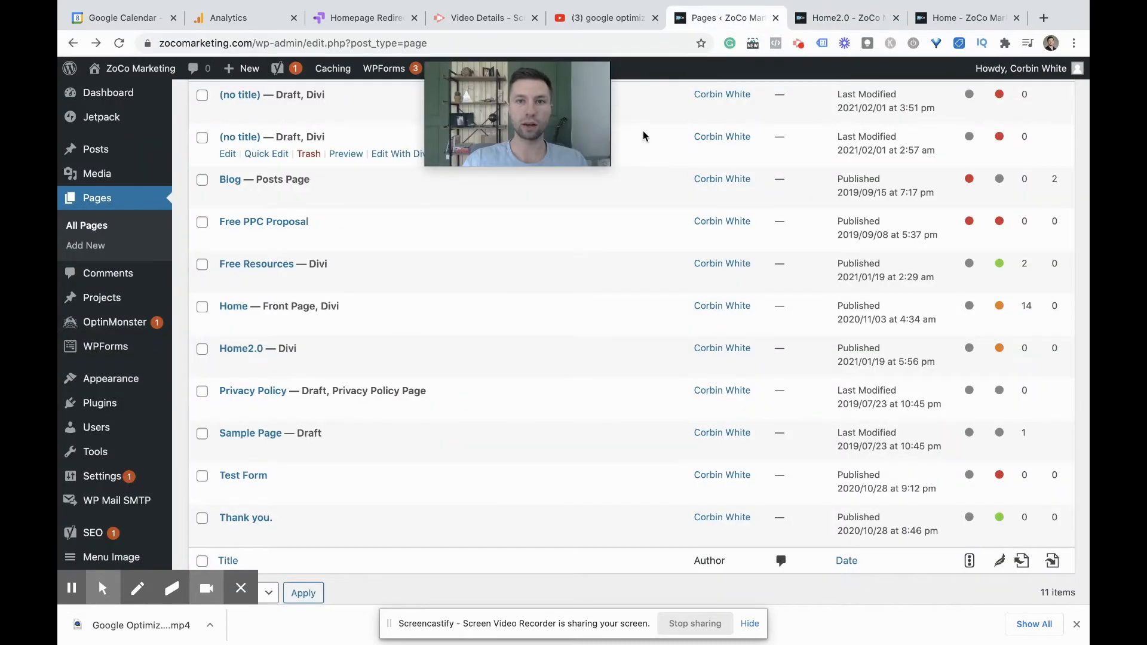
Save the Homepage 2 variant redirecting to zocomarketing.com/home2-0/, giving a 50/50 split with Original
left_click(361, 18)
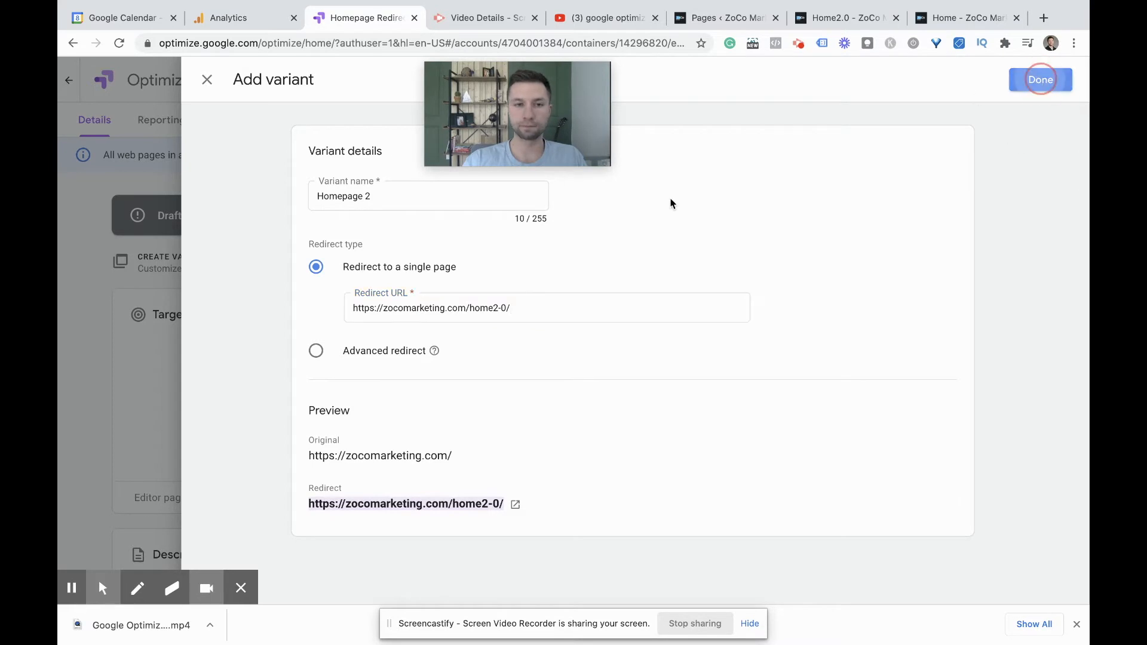
left_click(1040, 79)
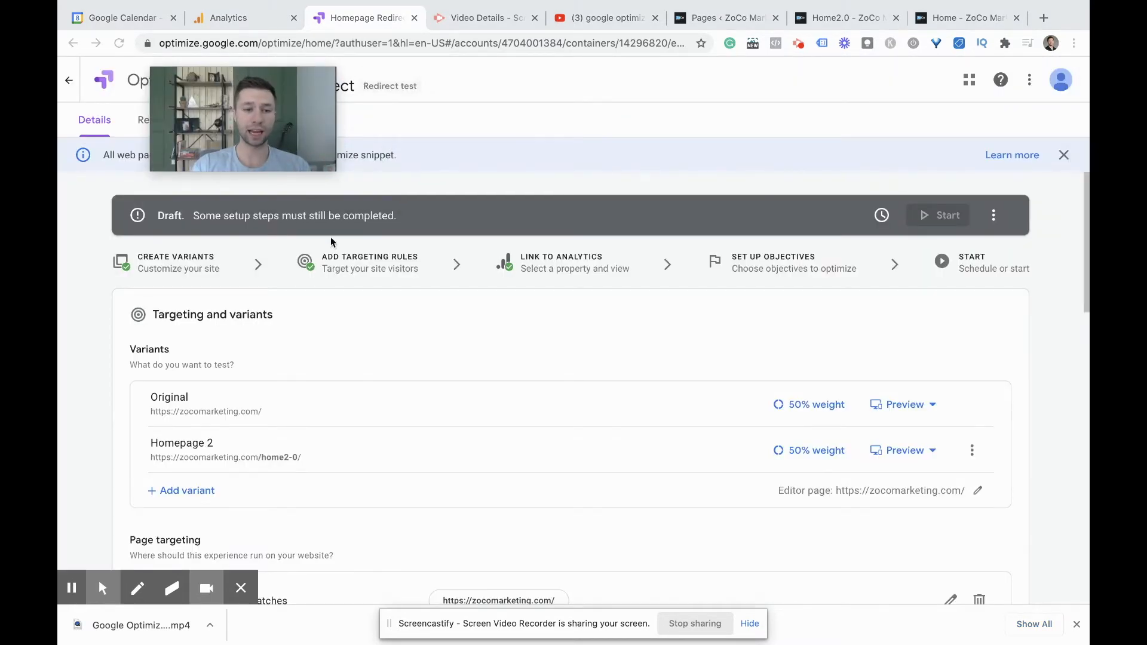
scroll("down", 3)
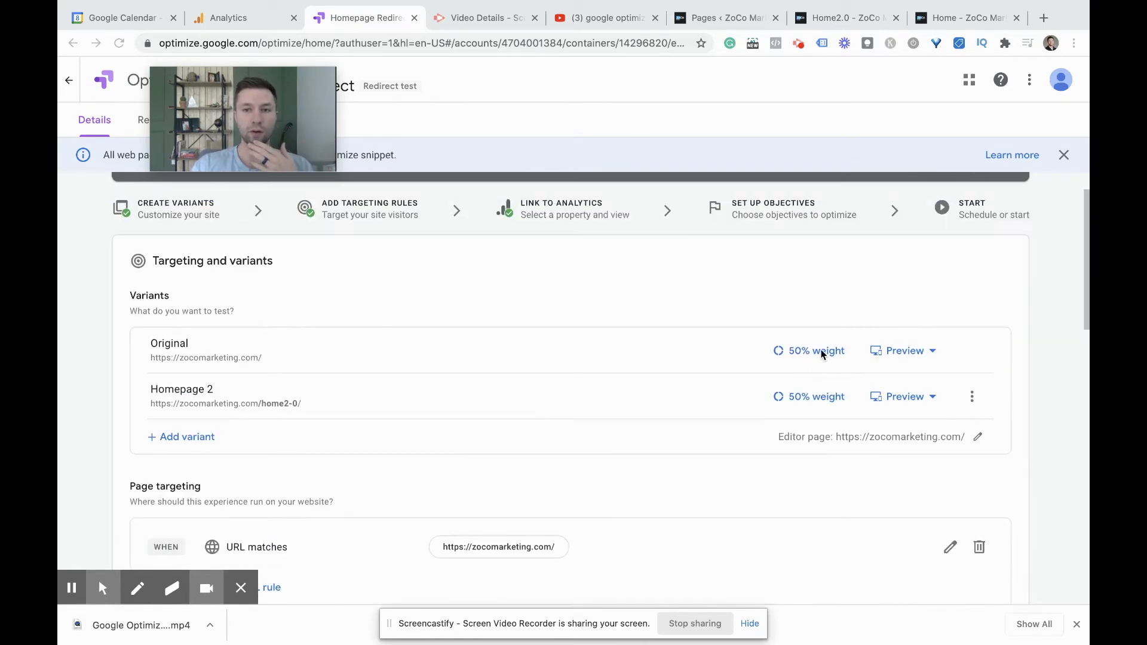
Set custom variant weights to Original 80% and Homepage 2 20%
left_click(815, 351)
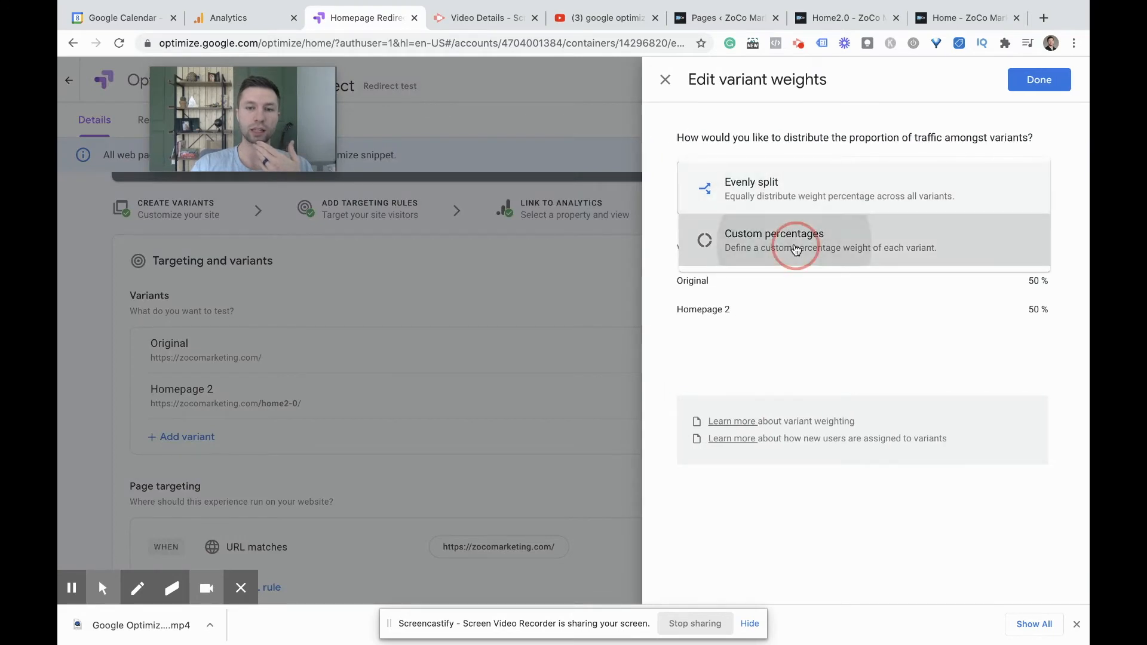
left_click(796, 241)
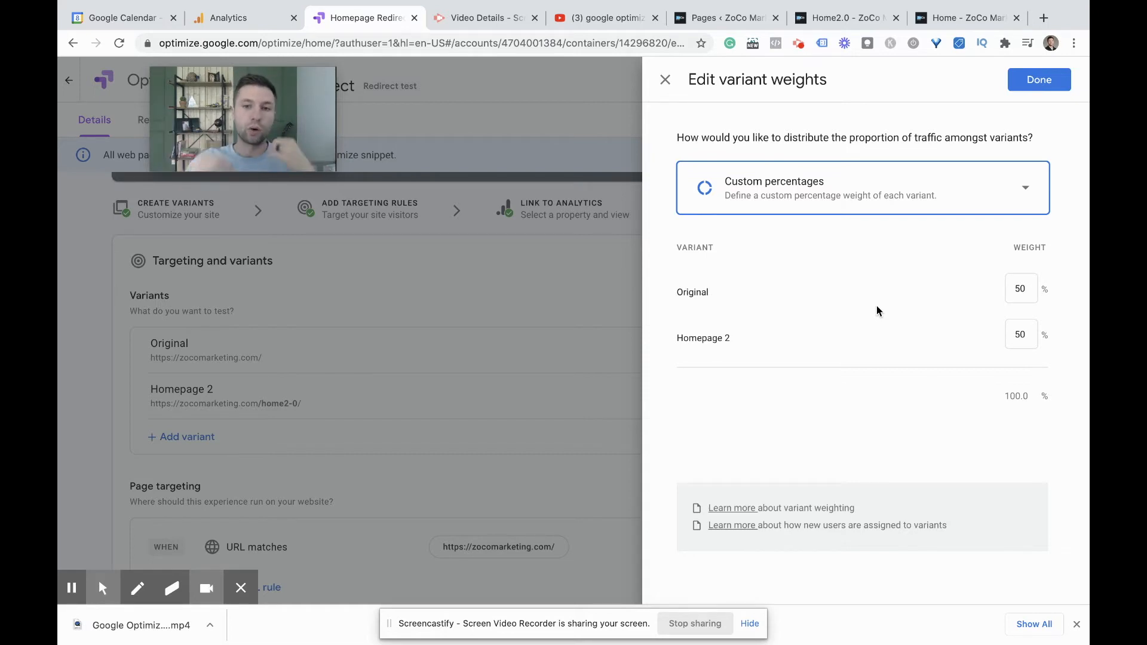
left_click(1021, 288)
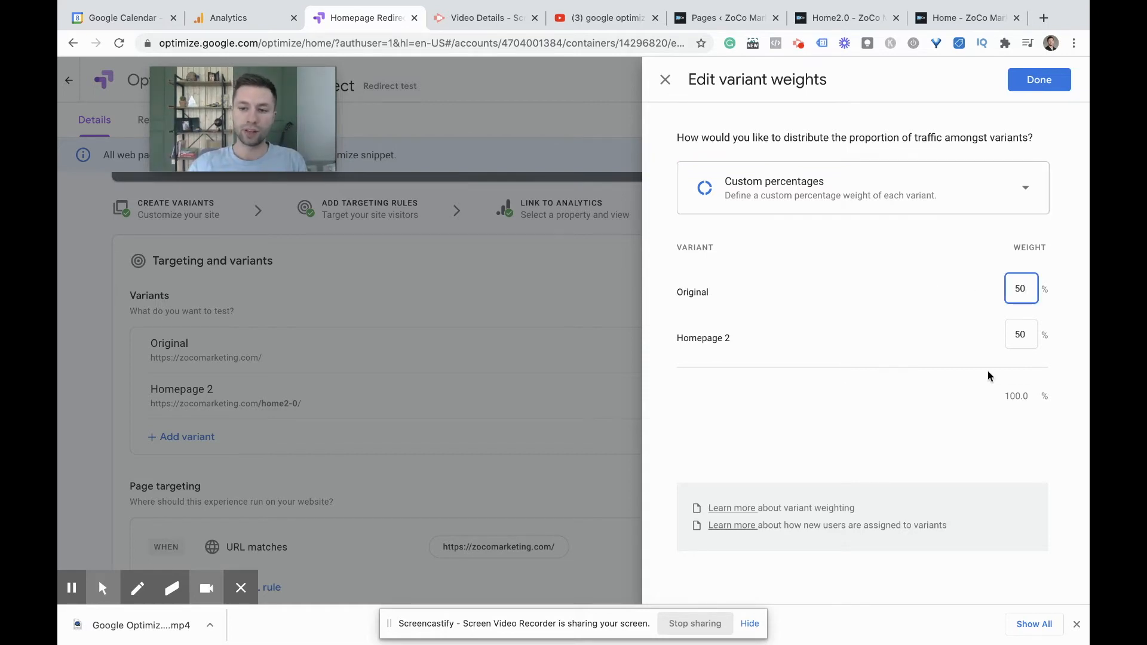
type("80")
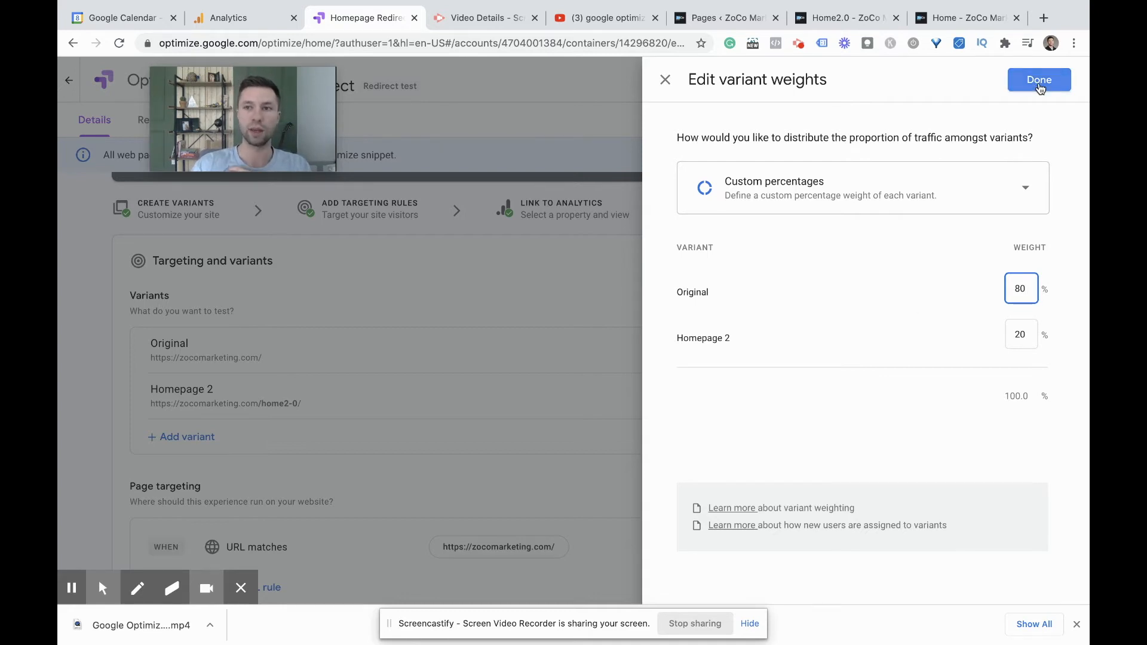
left_click(1039, 79)
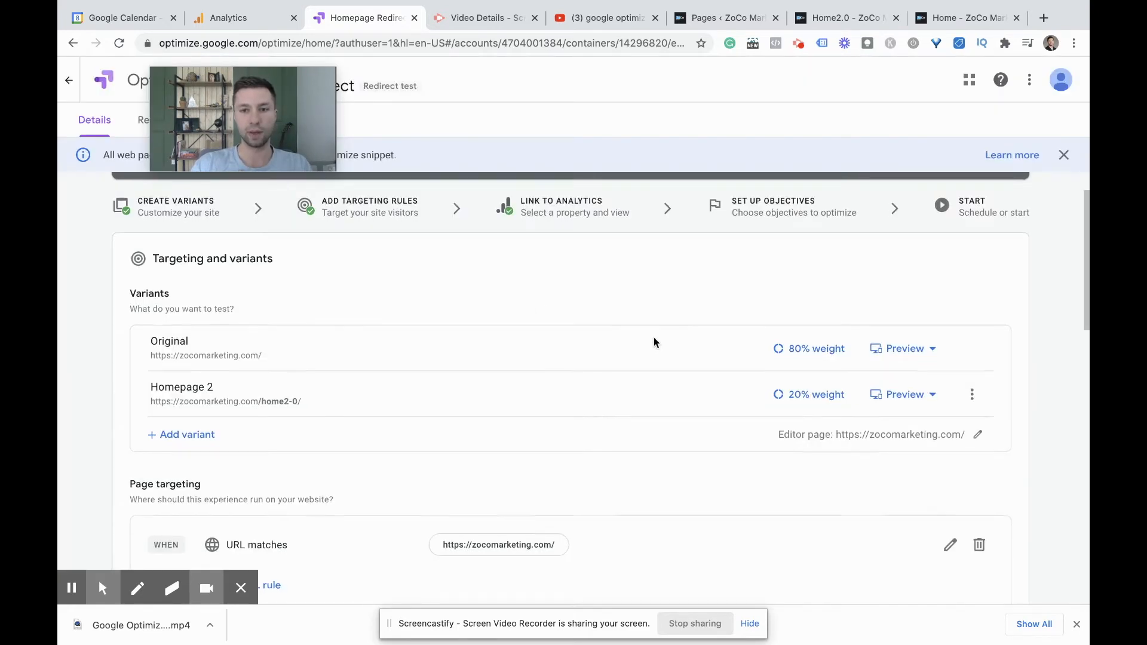
scroll("down", 3)
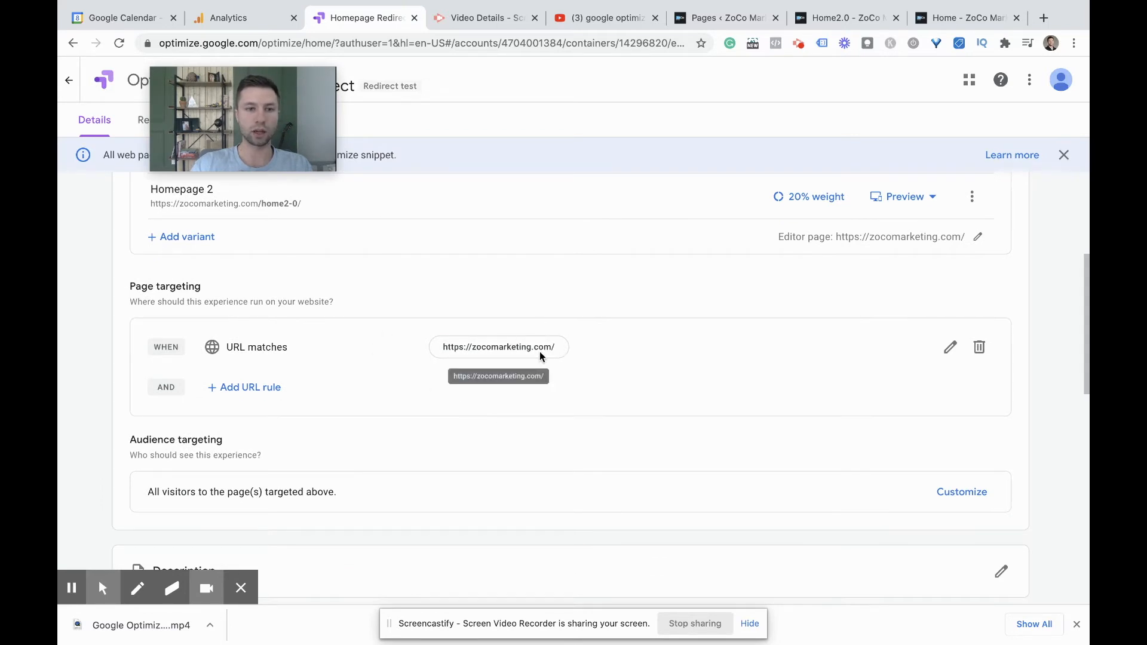
scroll("down", 3)
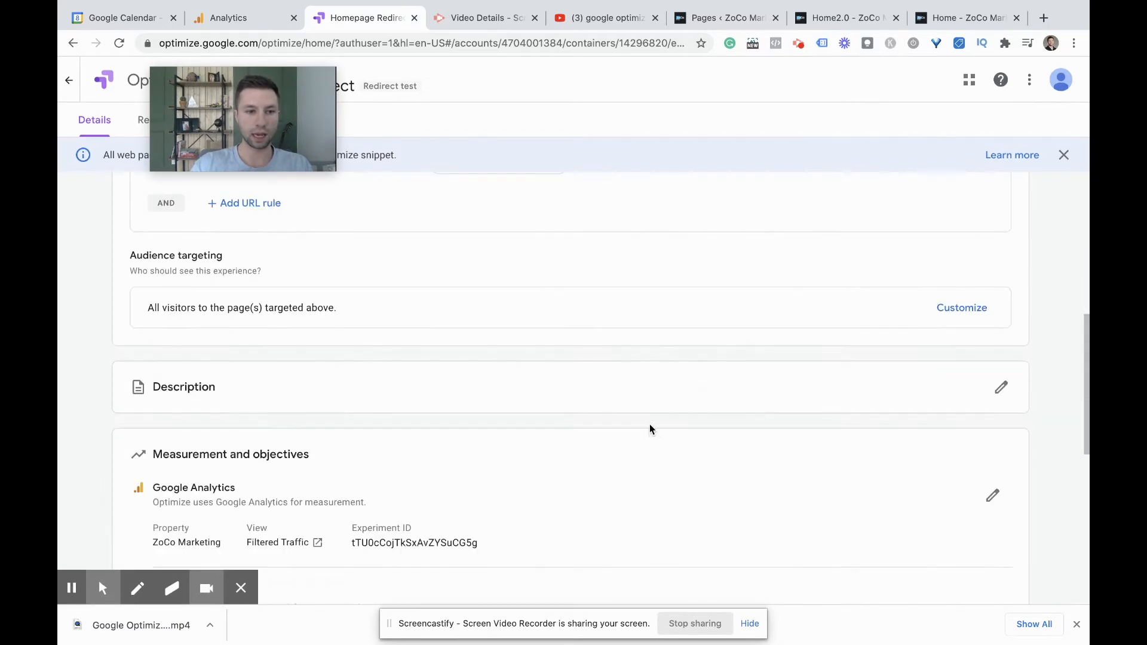
left_click(962, 308)
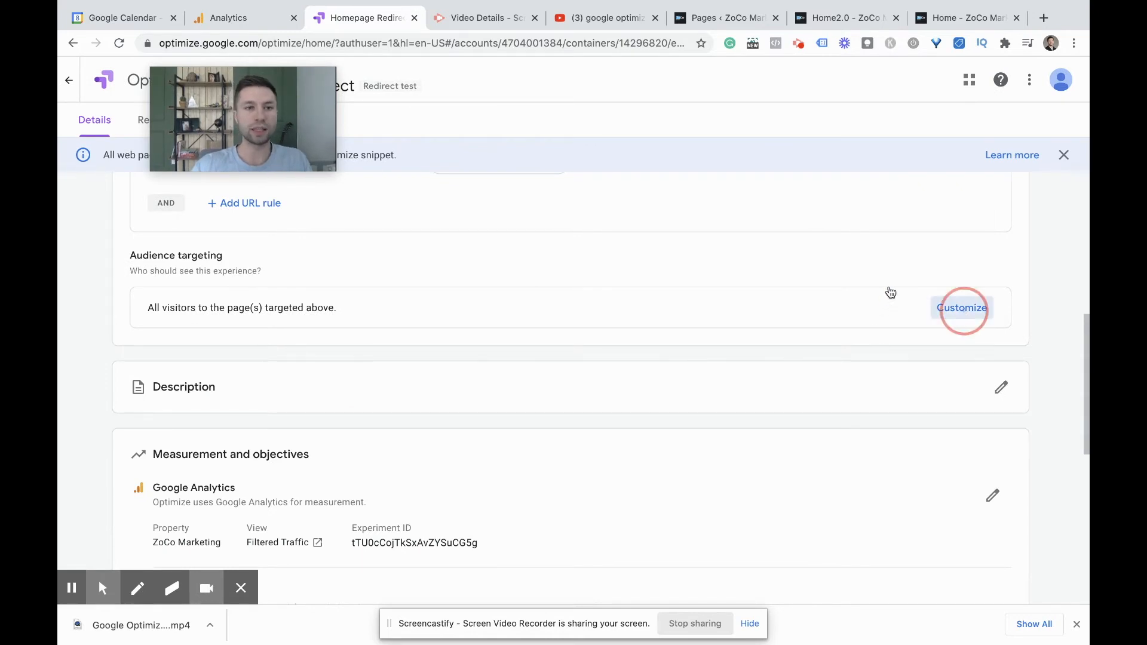
left_click(962, 307)
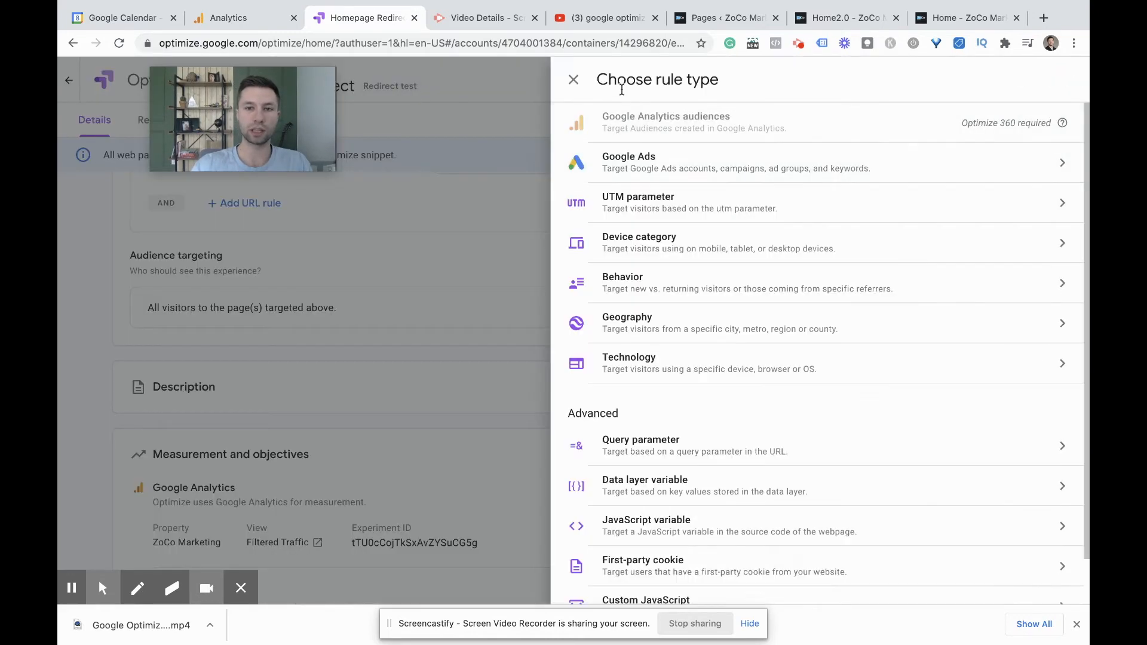
mouse_move(561, 101)
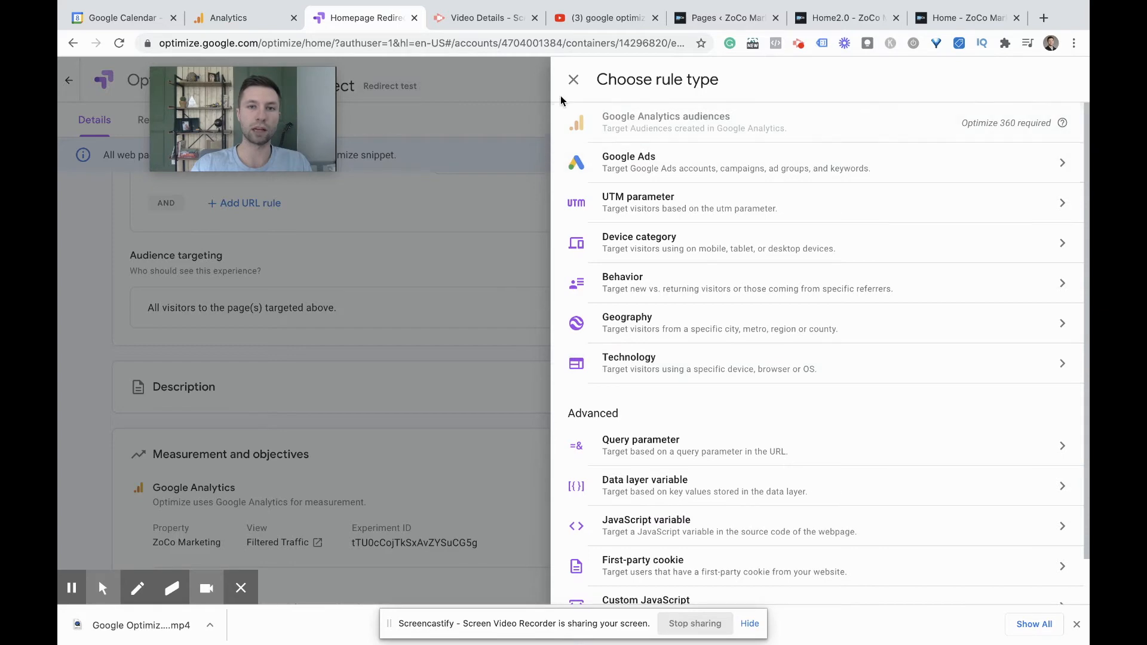
left_click(573, 79)
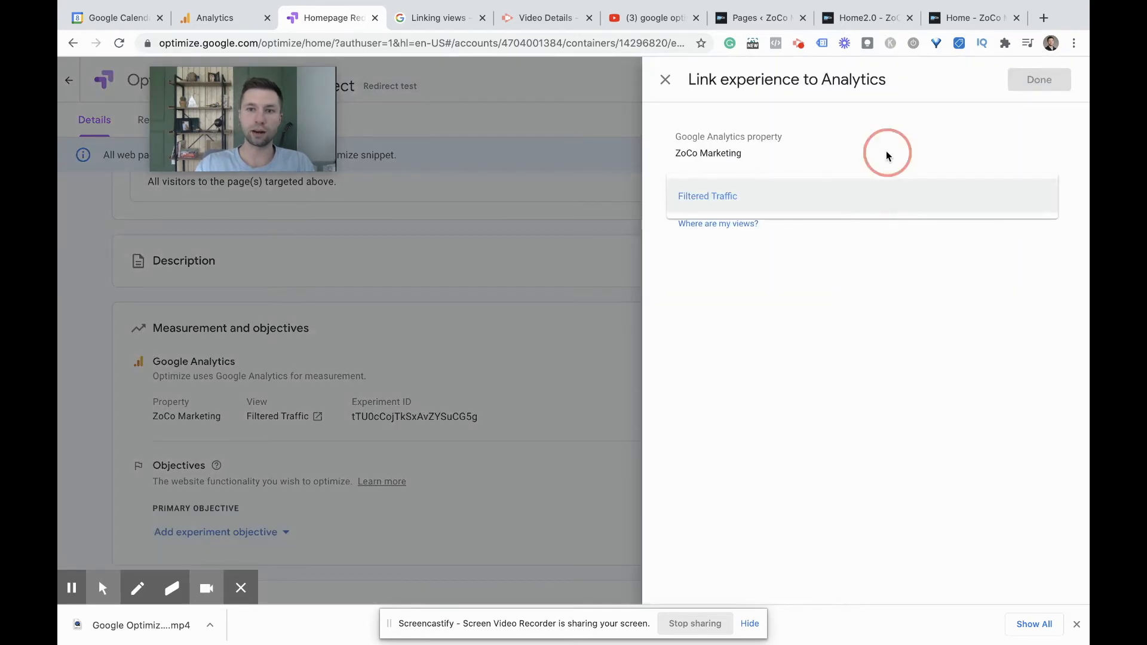
left_click(708, 196)
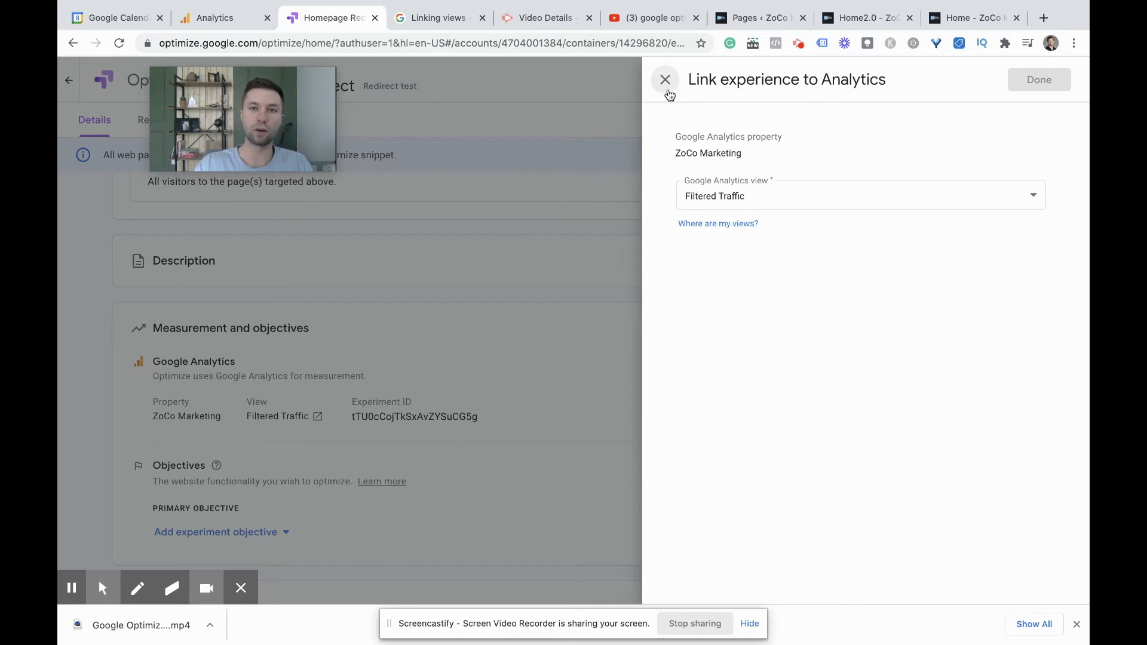
left_click(665, 79)
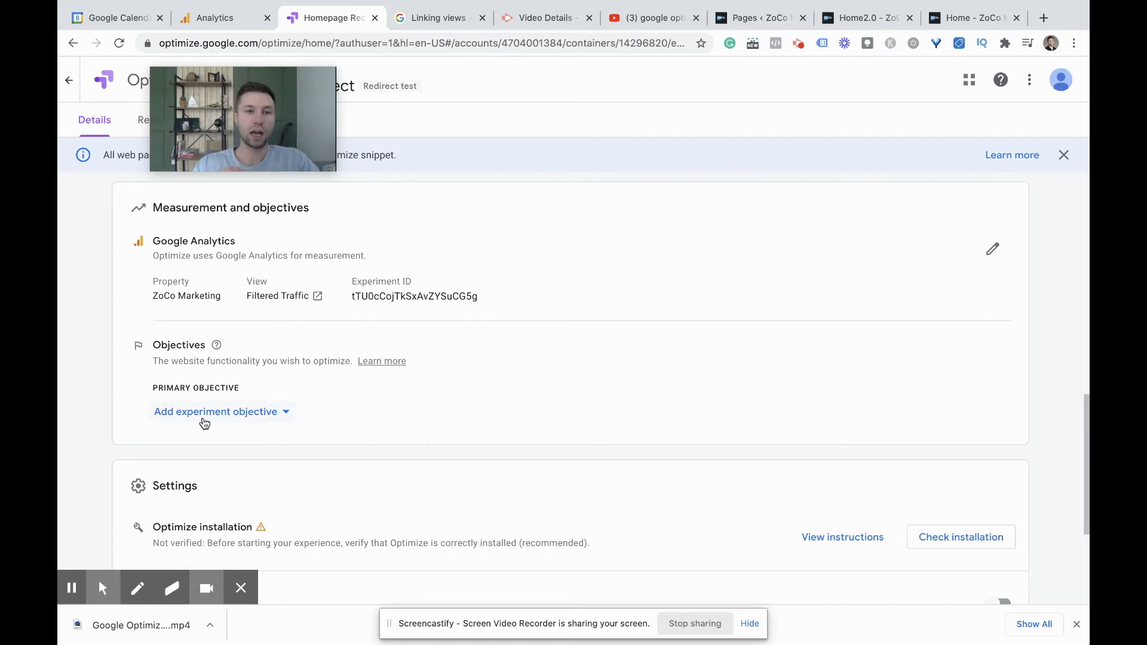
Make Form Submit (Goal 1 Completions) the primary experiment objective from the goal list
left_click(216, 412)
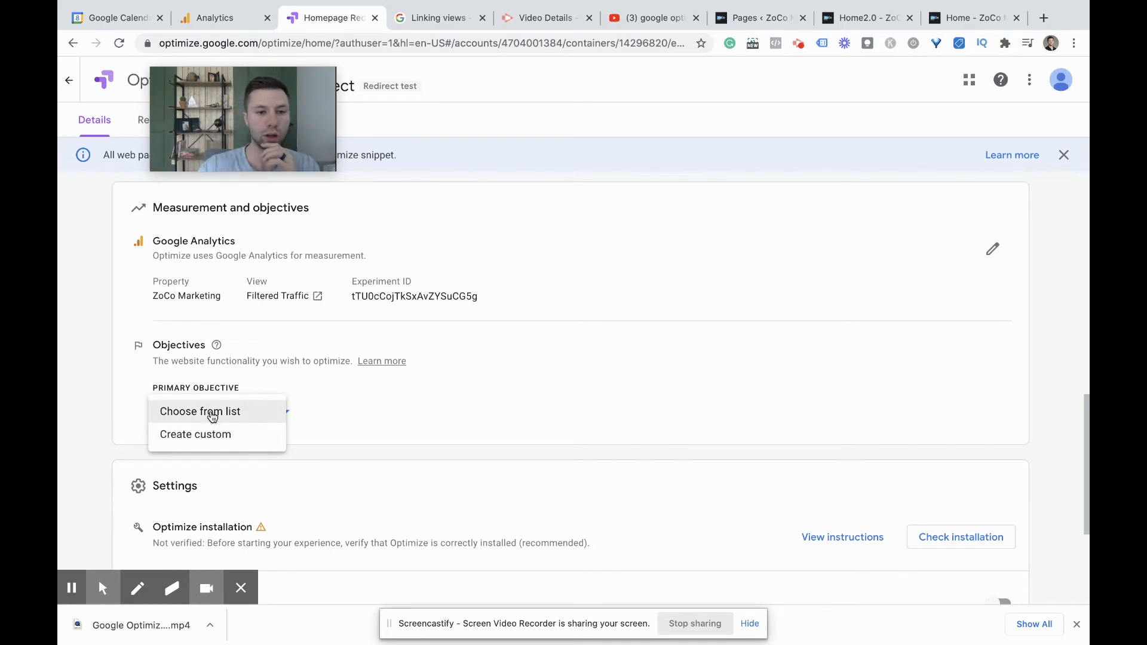
left_click(200, 412)
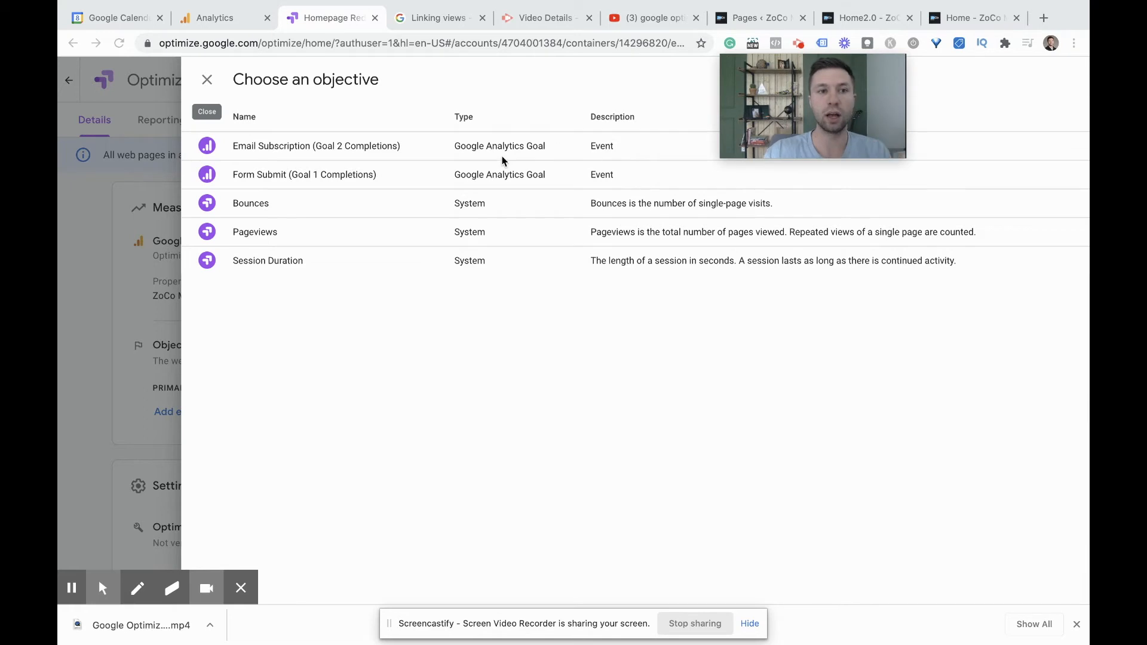
mouse_move(272, 174)
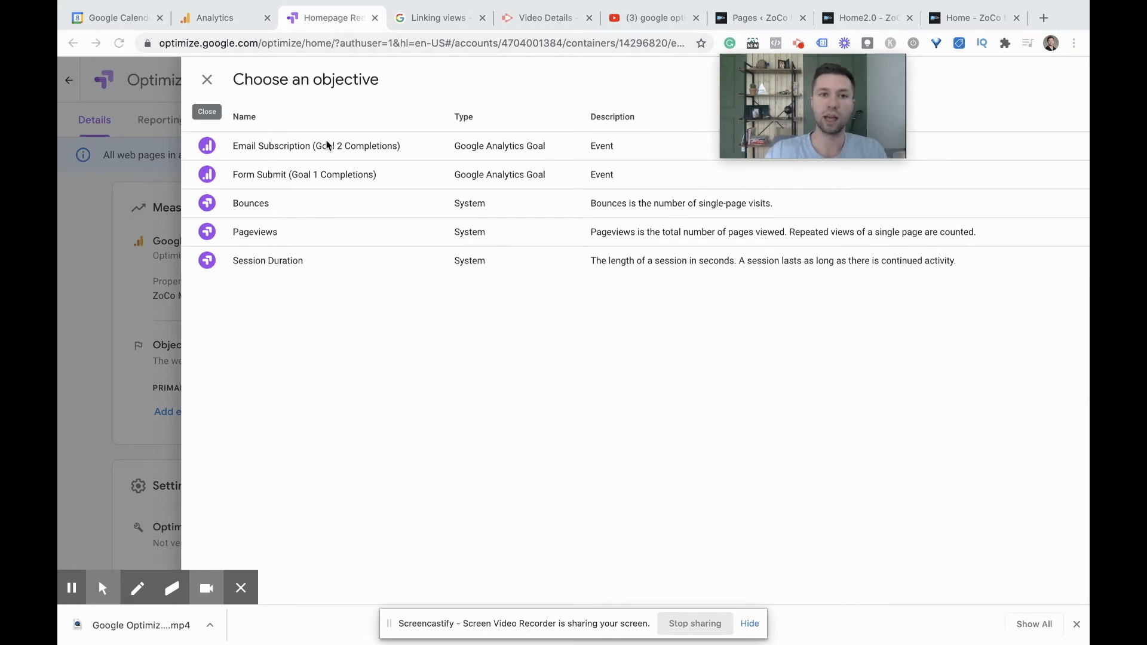
mouse_move(267, 168)
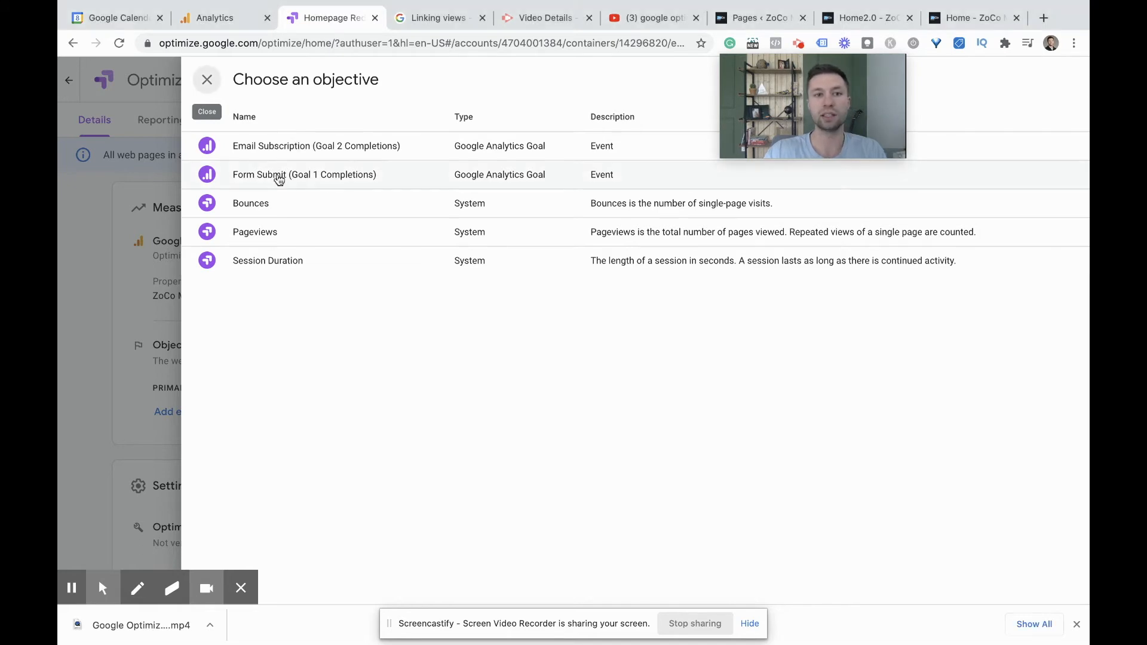
left_click(283, 180)
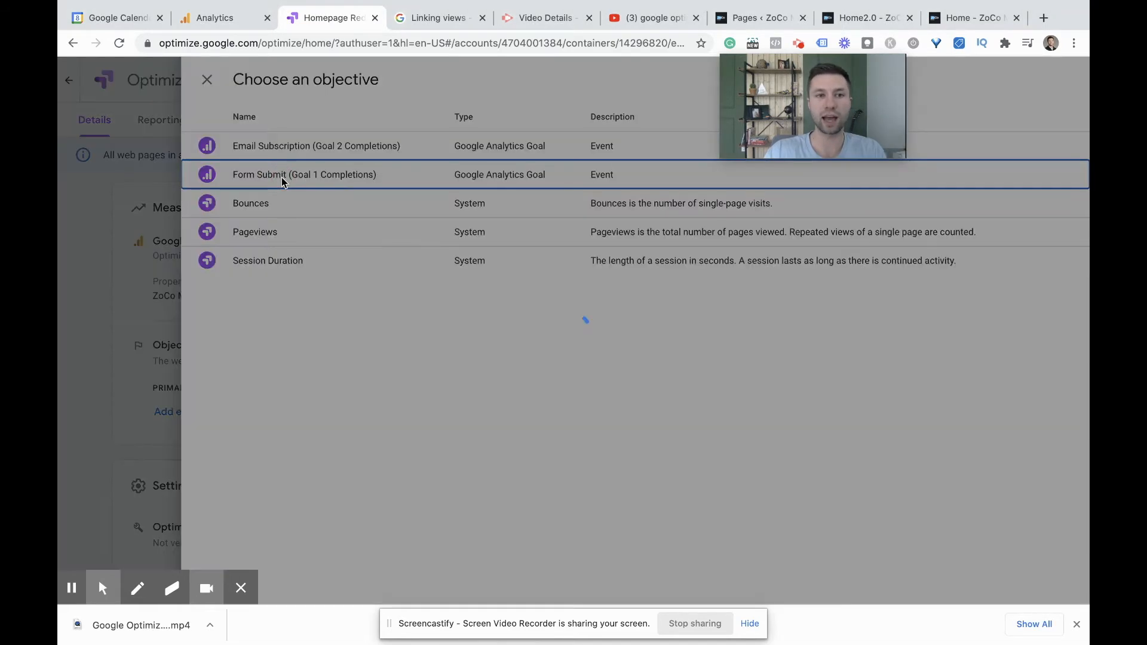
left_click(304, 175)
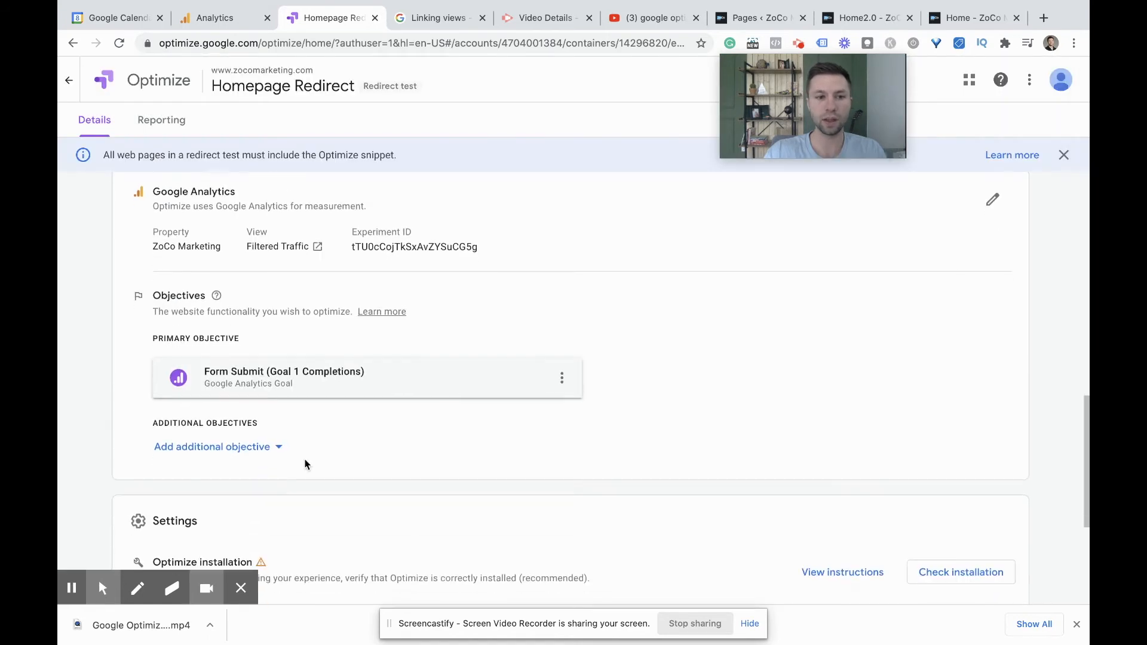
mouse_move(269, 453)
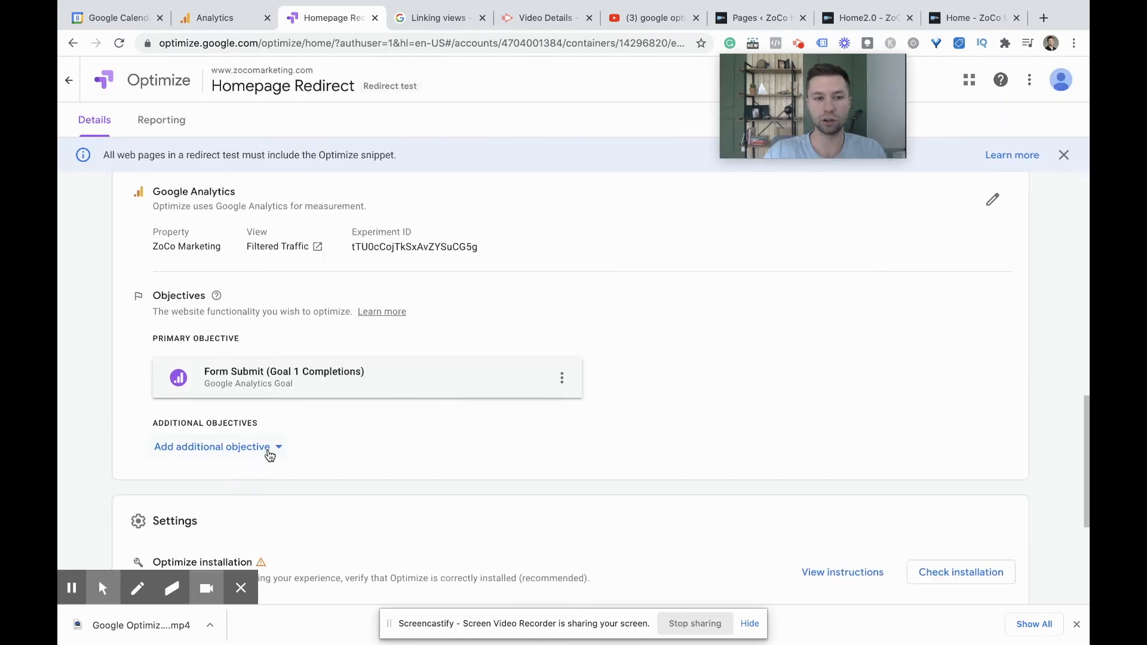
Add Email Subscription (Goal 2 Completions) as an additional objective from the goal list
left_click(211, 447)
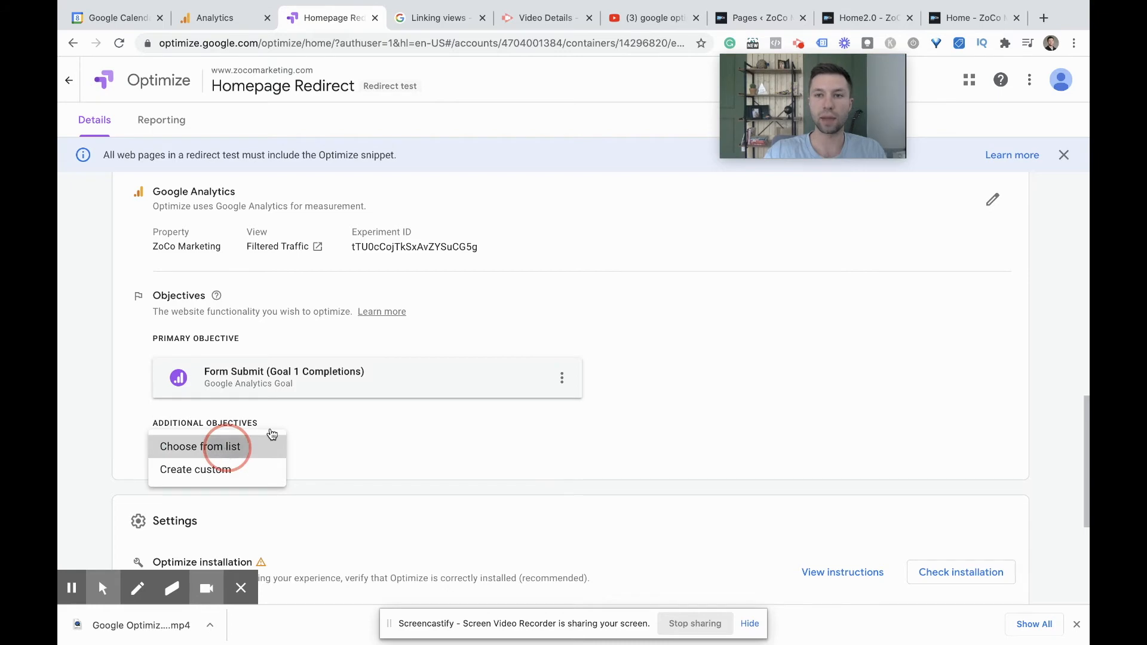
left_click(202, 447)
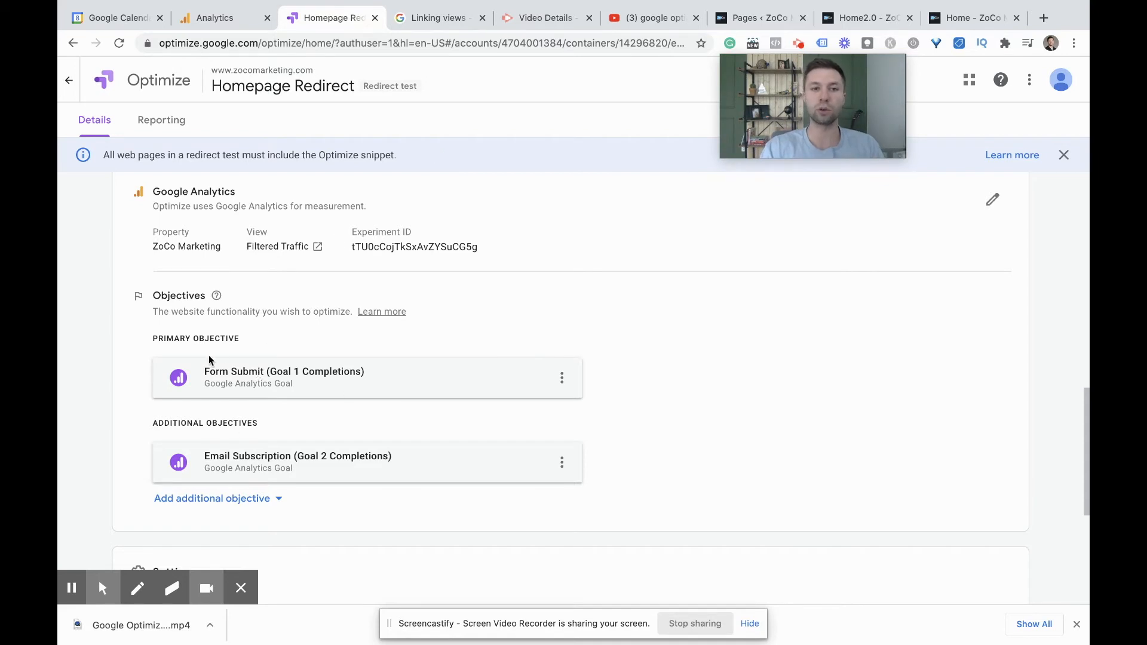
scroll("down", 3)
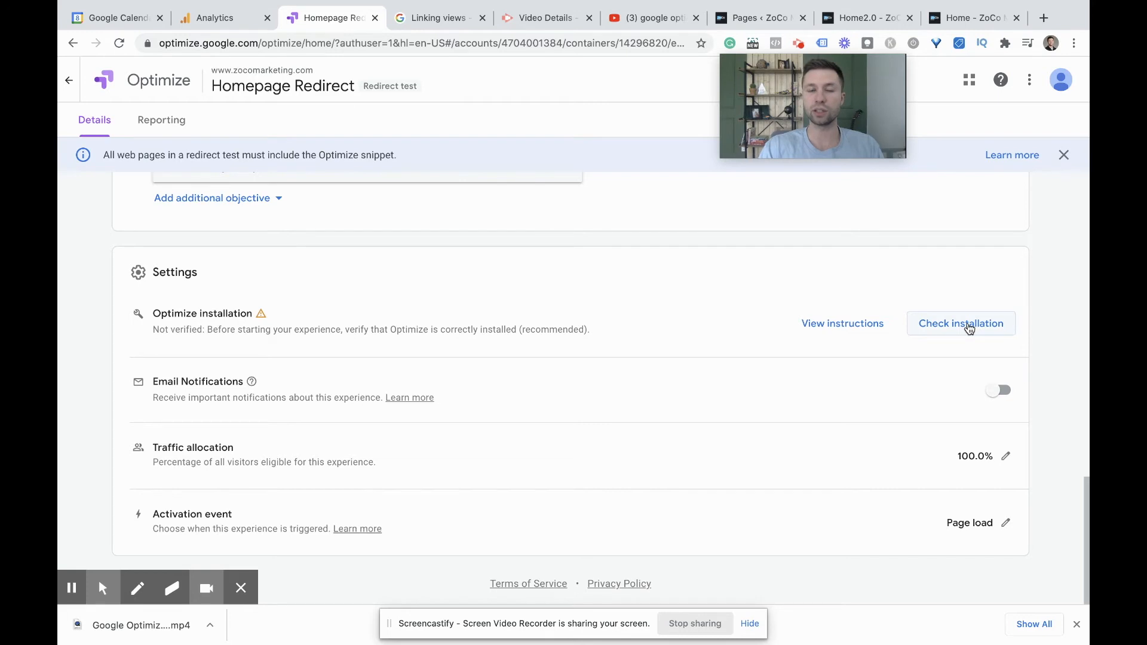
Run the installation check confirming Optimize is installed on zocomarketing.com, then return to the experience details
left_click(960, 323)
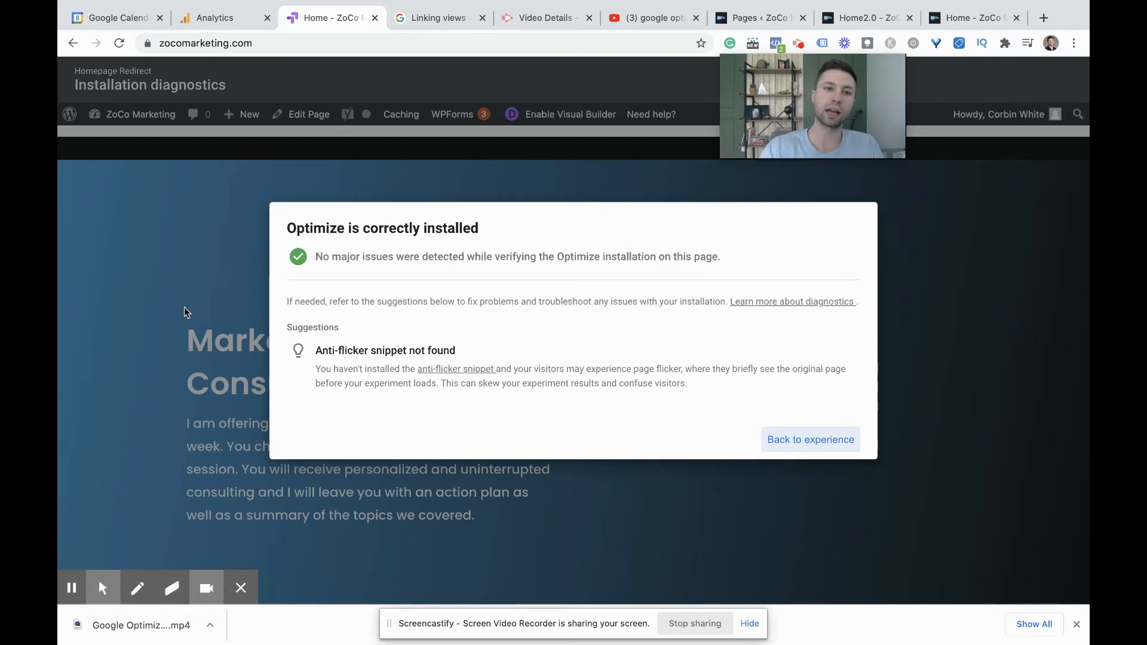
mouse_move(803, 429)
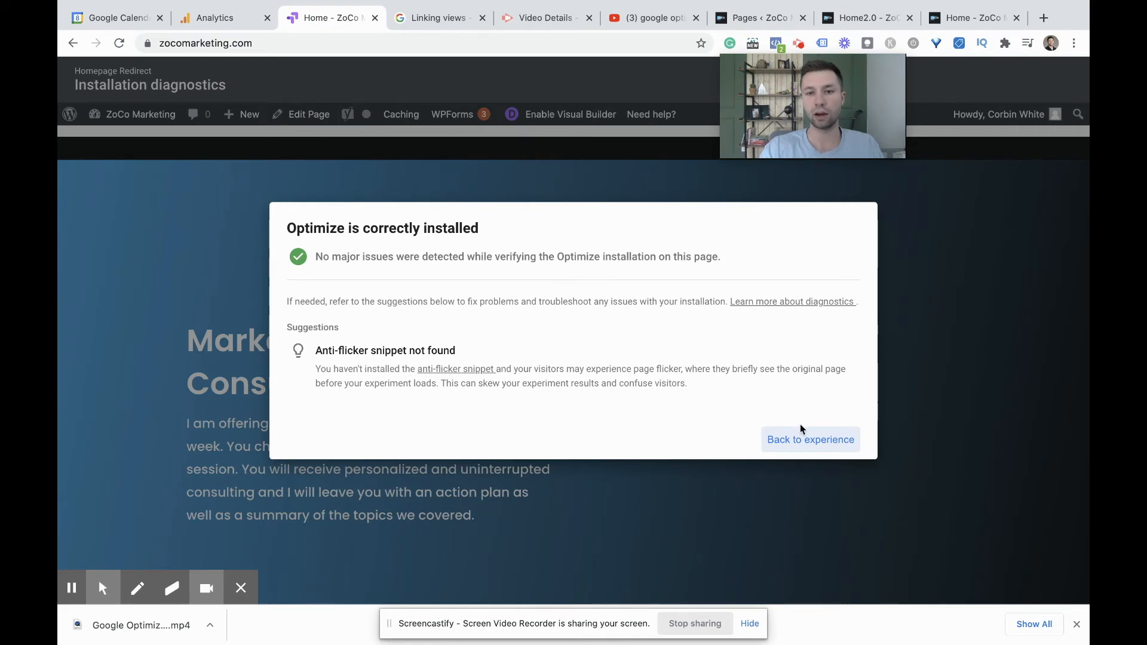
left_click(810, 439)
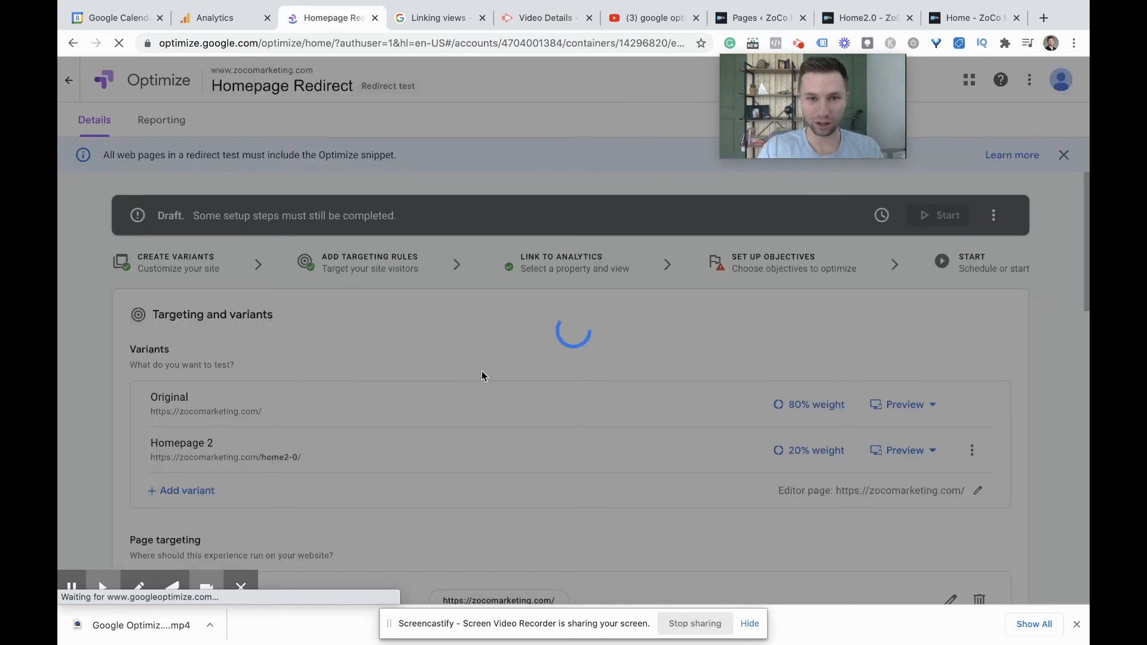
scroll("down", 3)
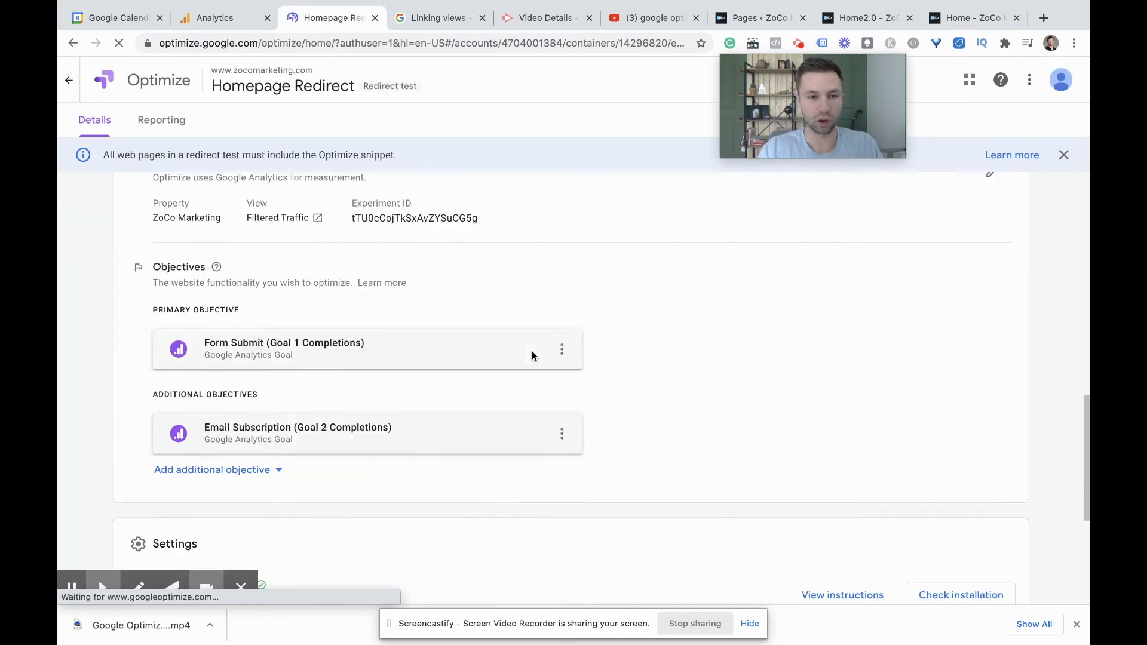
scroll("down", 3)
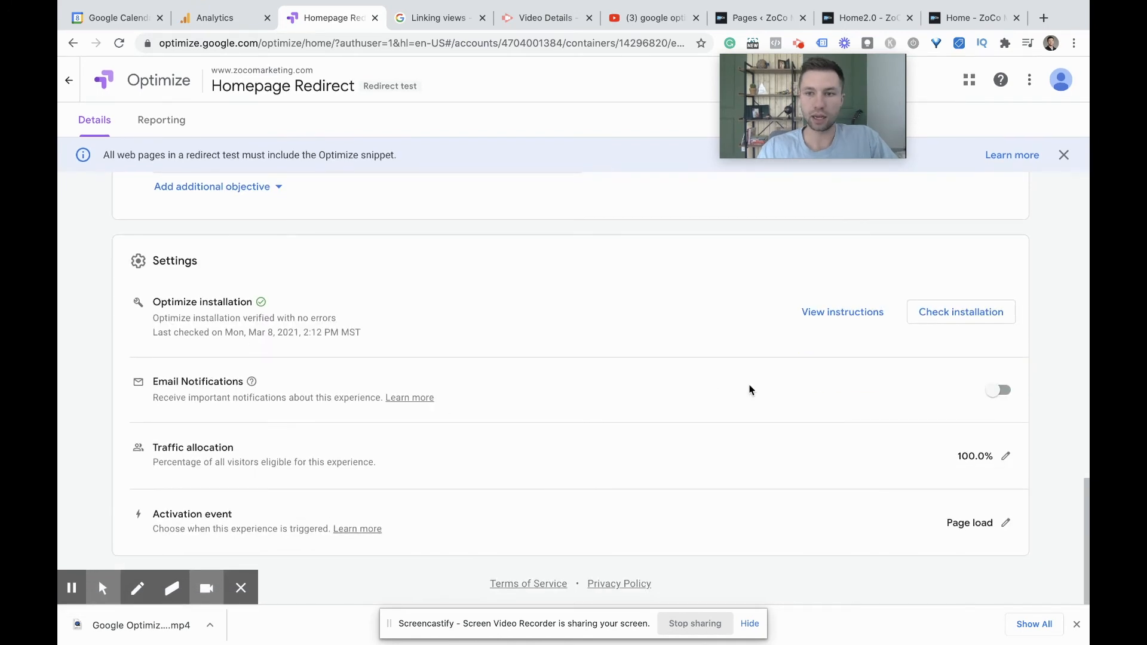
mouse_move(989, 391)
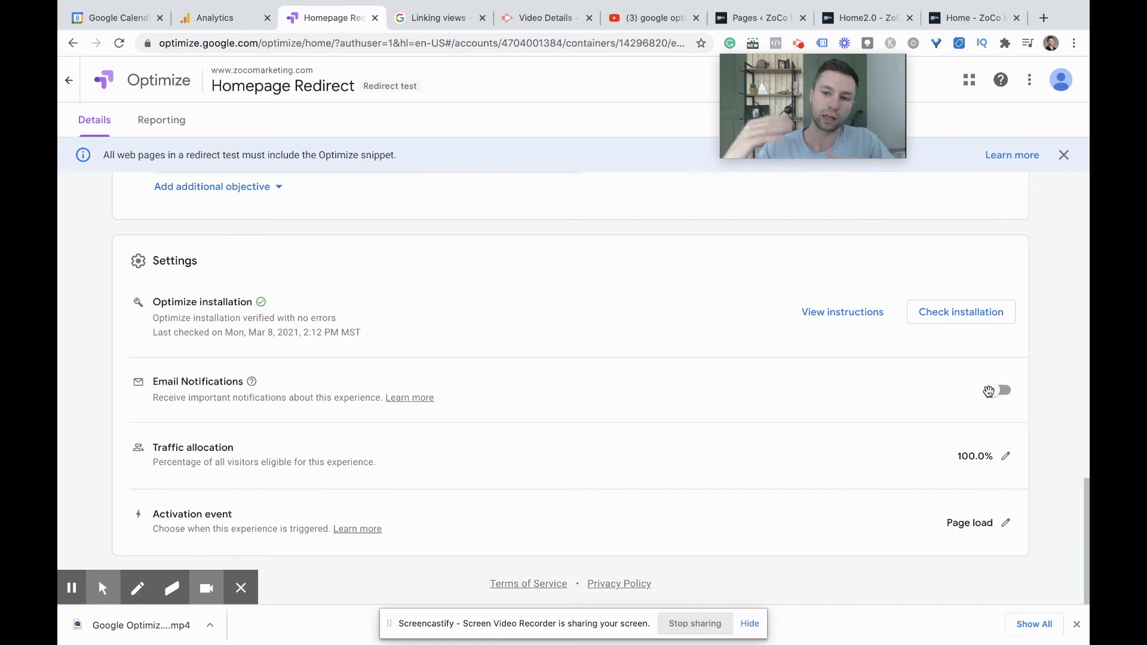
mouse_move(1005, 457)
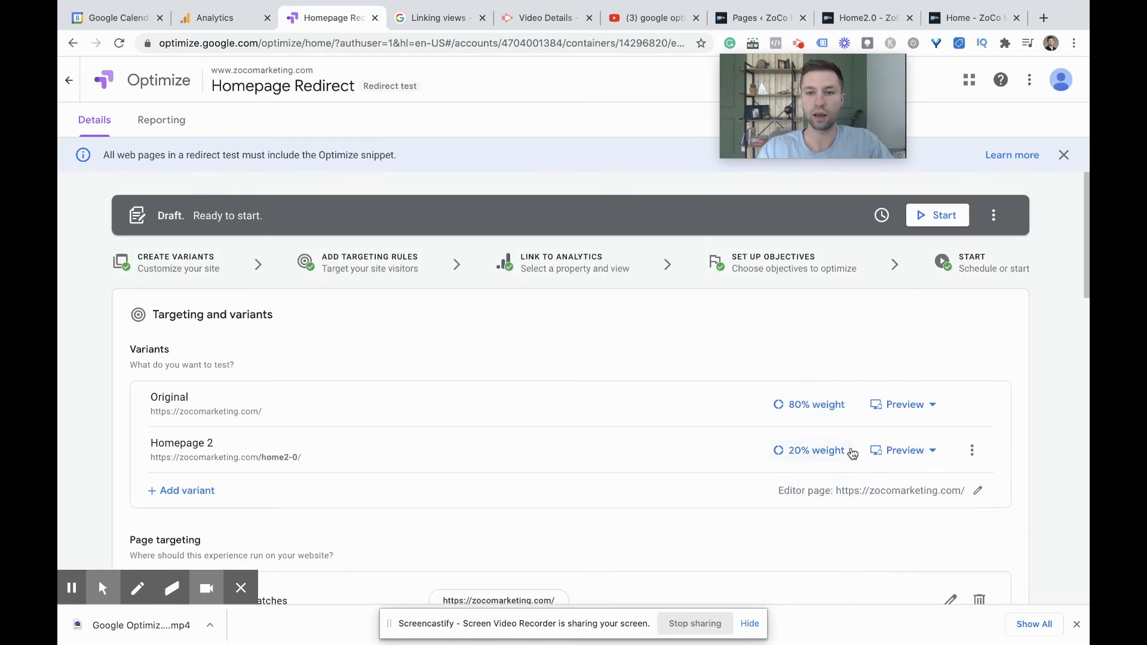
scroll("down", 3)
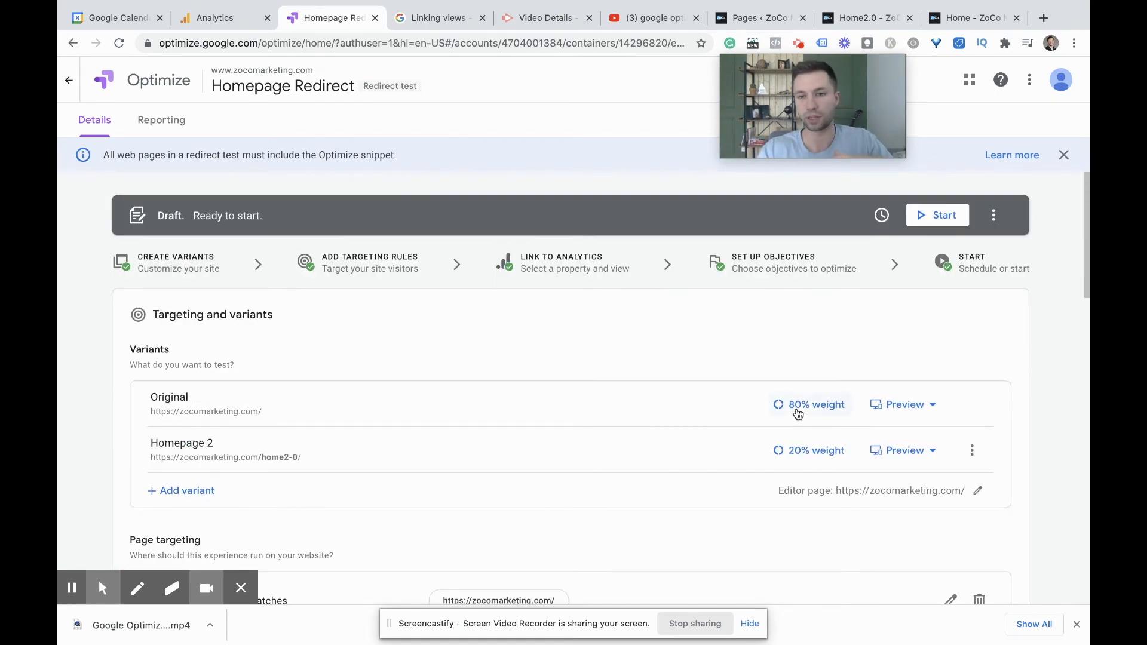
scroll("down", 3)
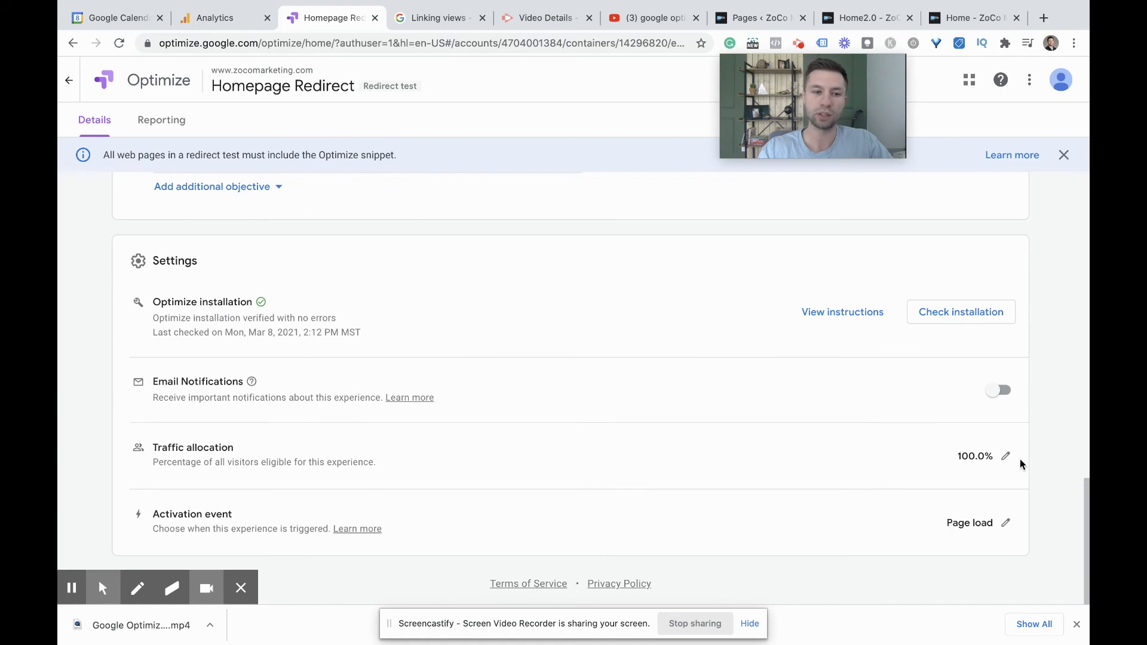
mouse_move(1005, 457)
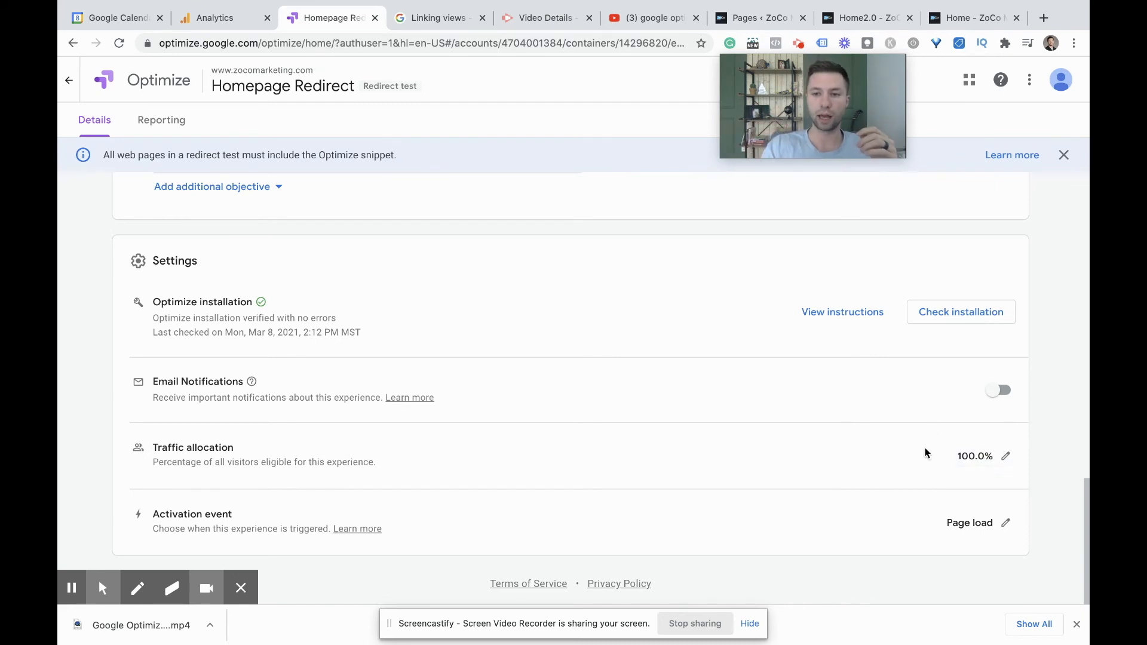
mouse_move(808, 520)
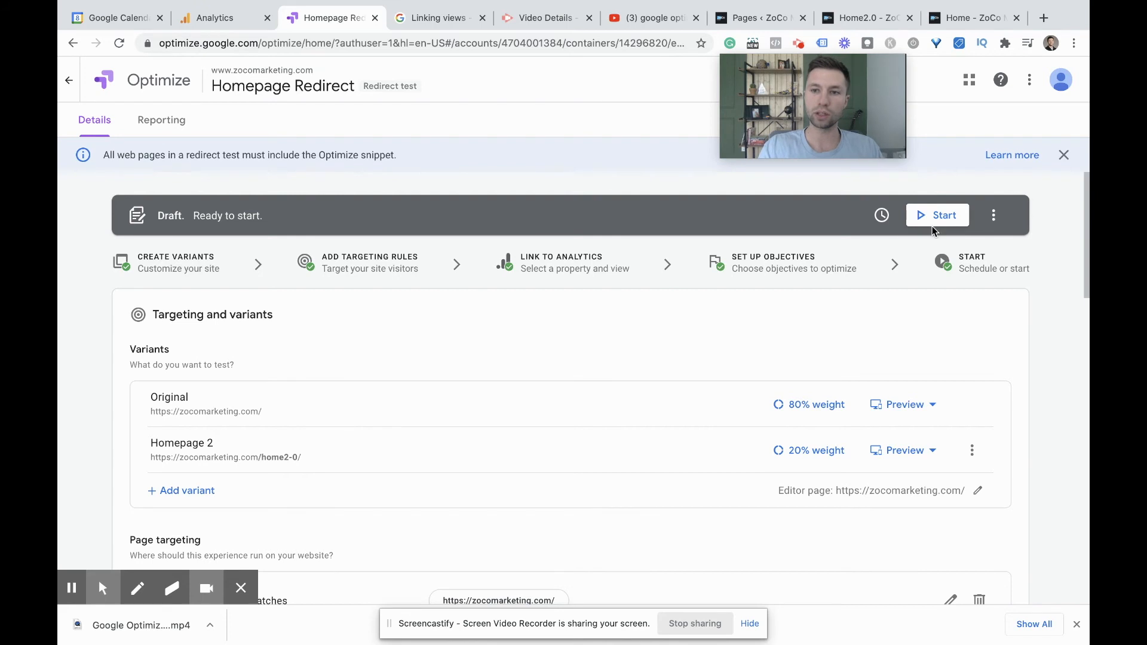
mouse_move(748, 498)
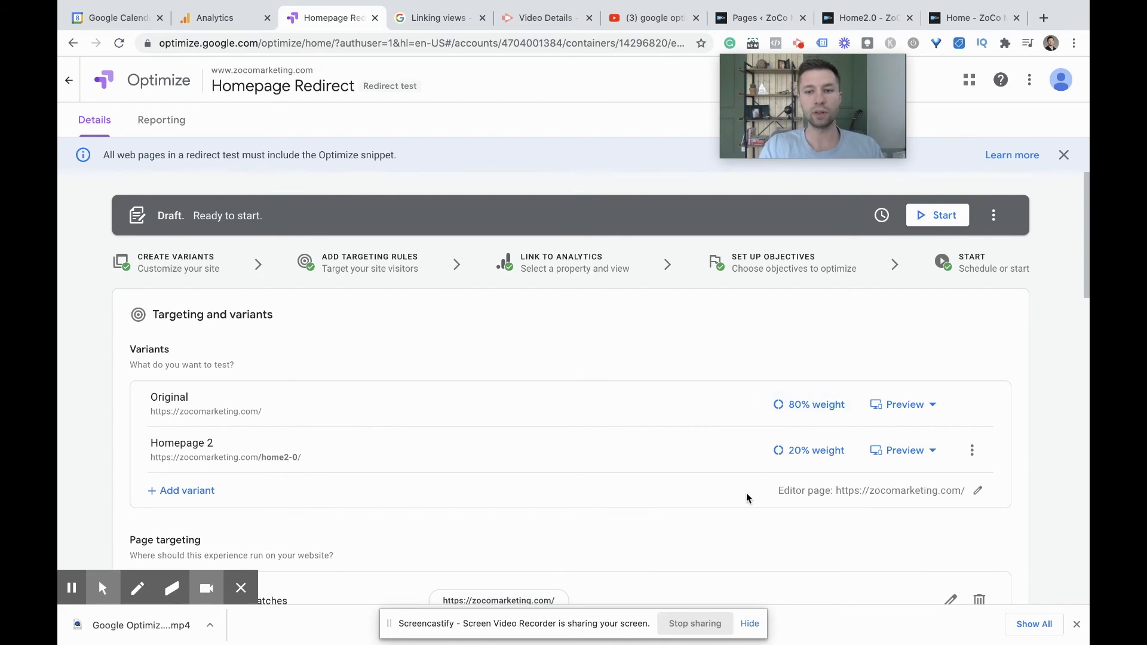
Start the Homepage Redirect experiment and confirm the launch so it runs at 80/20
left_click(904, 405)
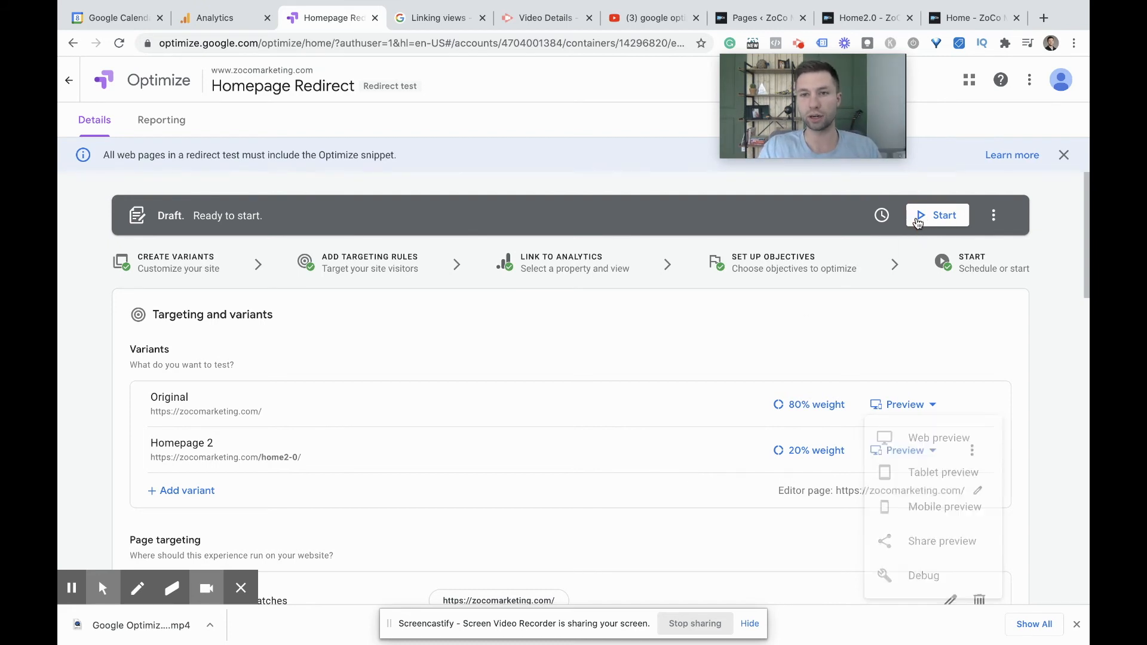
left_click(937, 215)
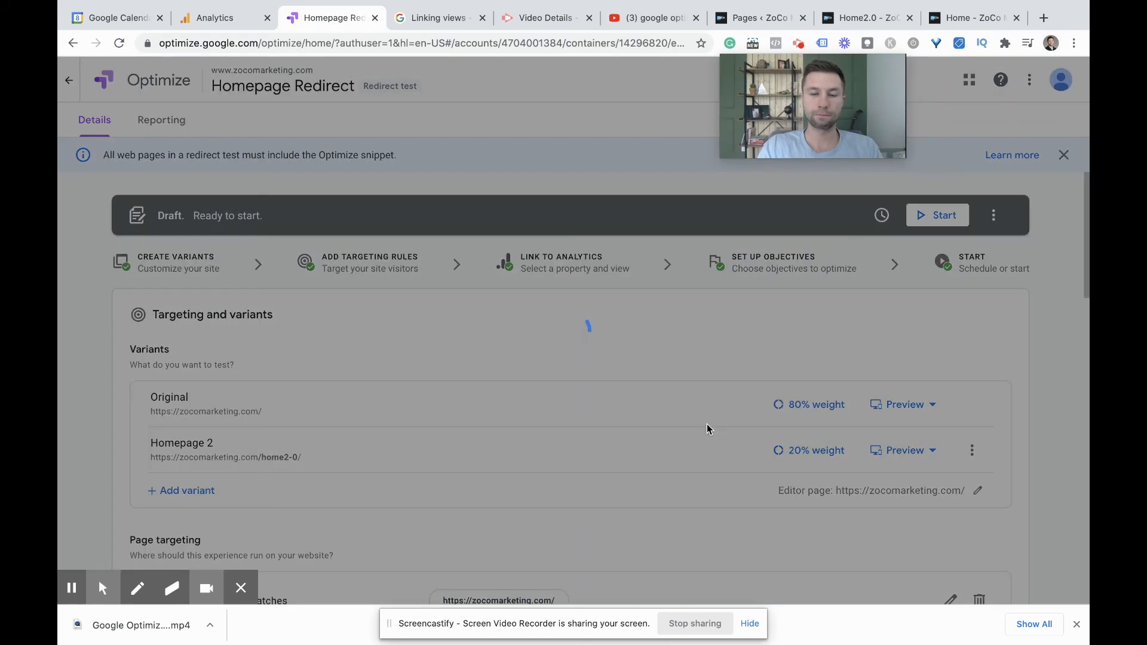
left_click(937, 215)
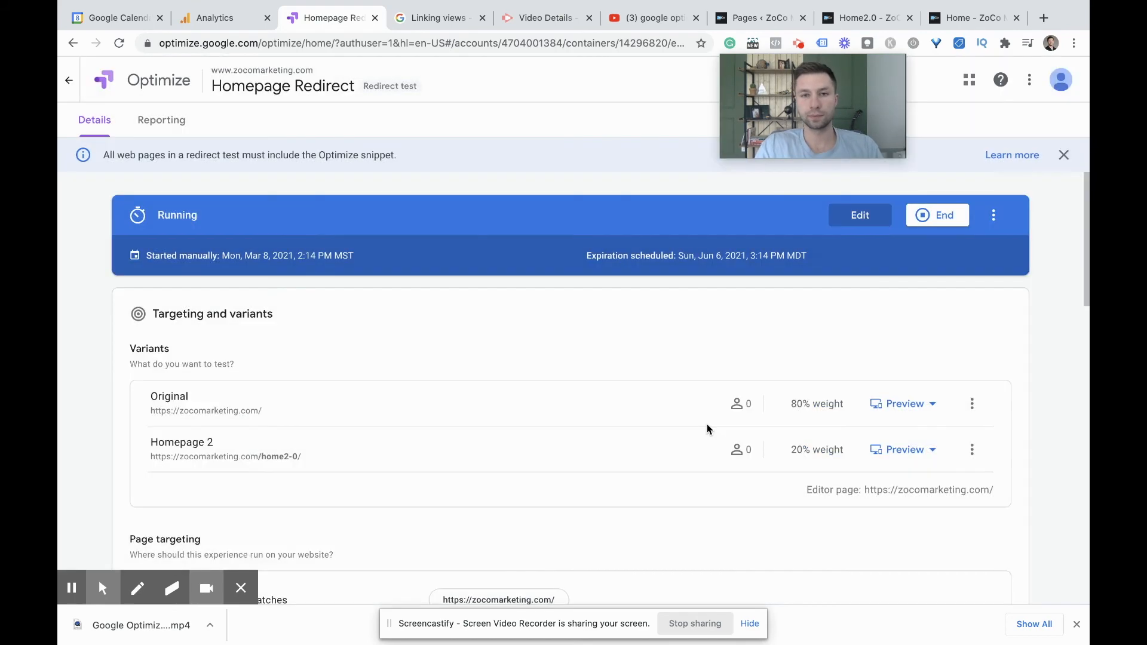
mouse_move(485, 279)
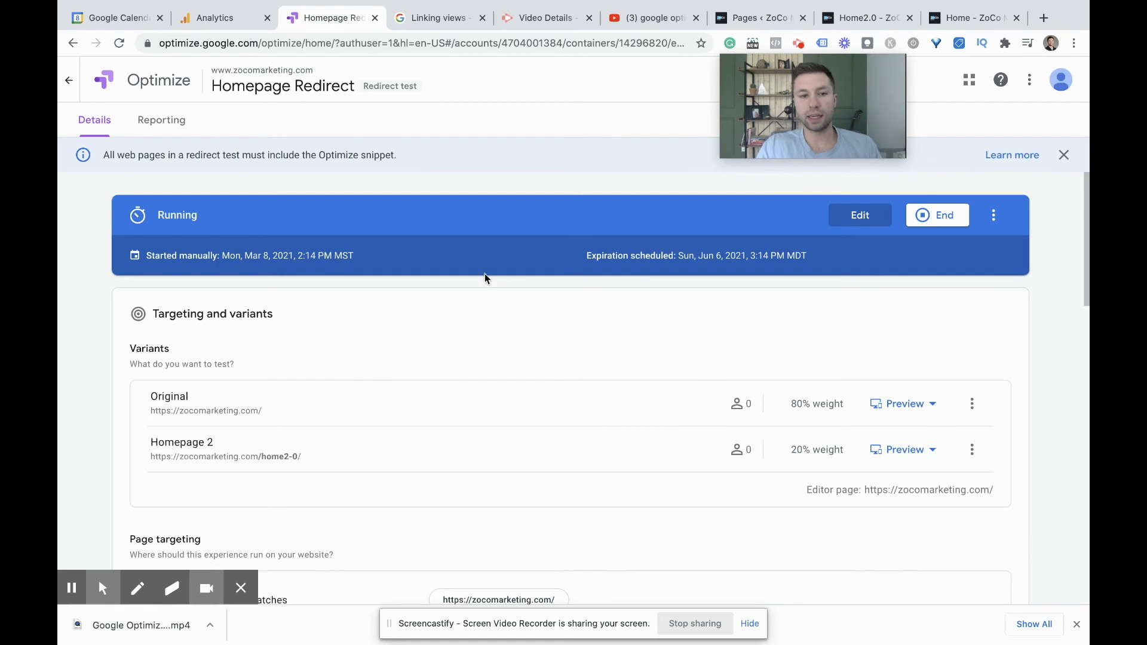
mouse_move(416, 250)
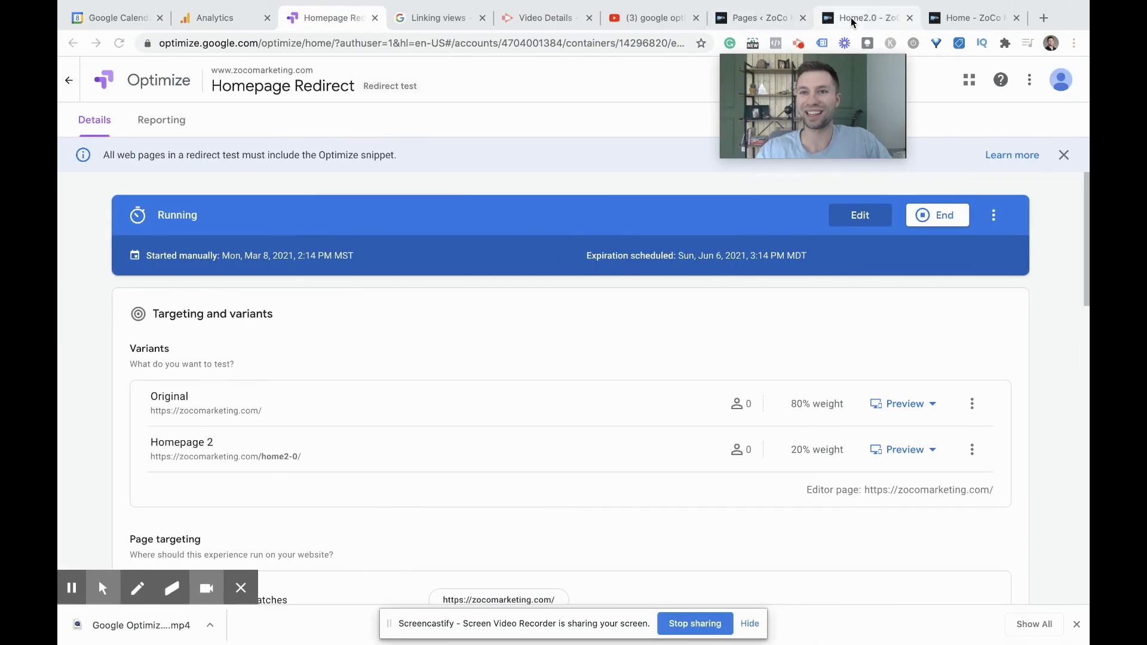
left_click(970, 17)
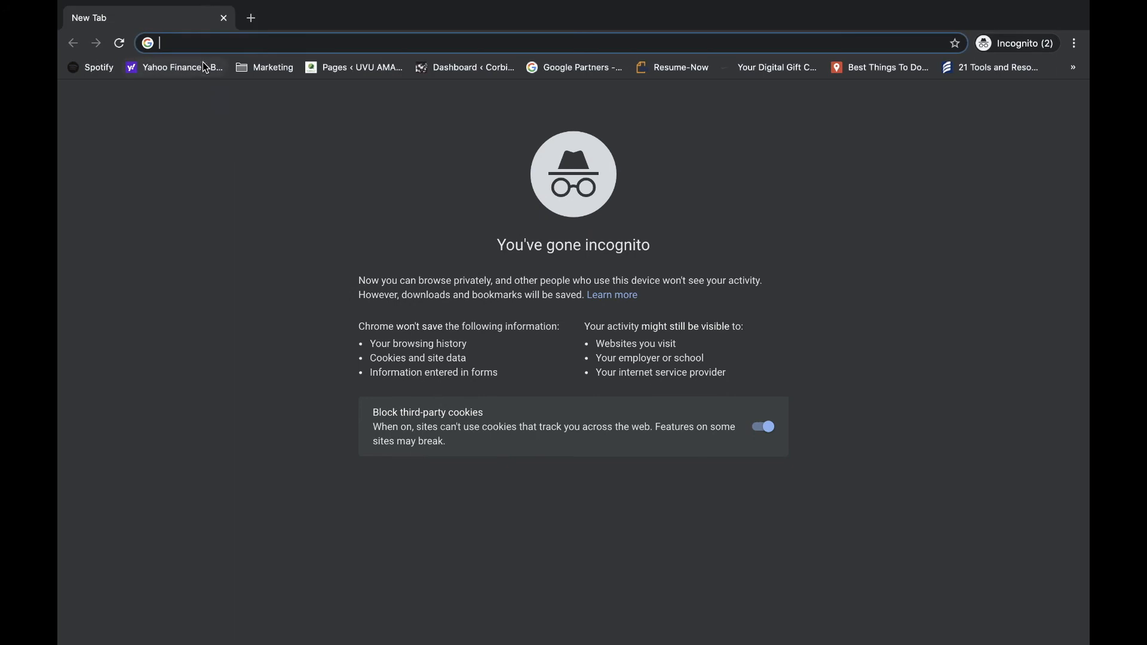
type("https://zocomarketing.com/")
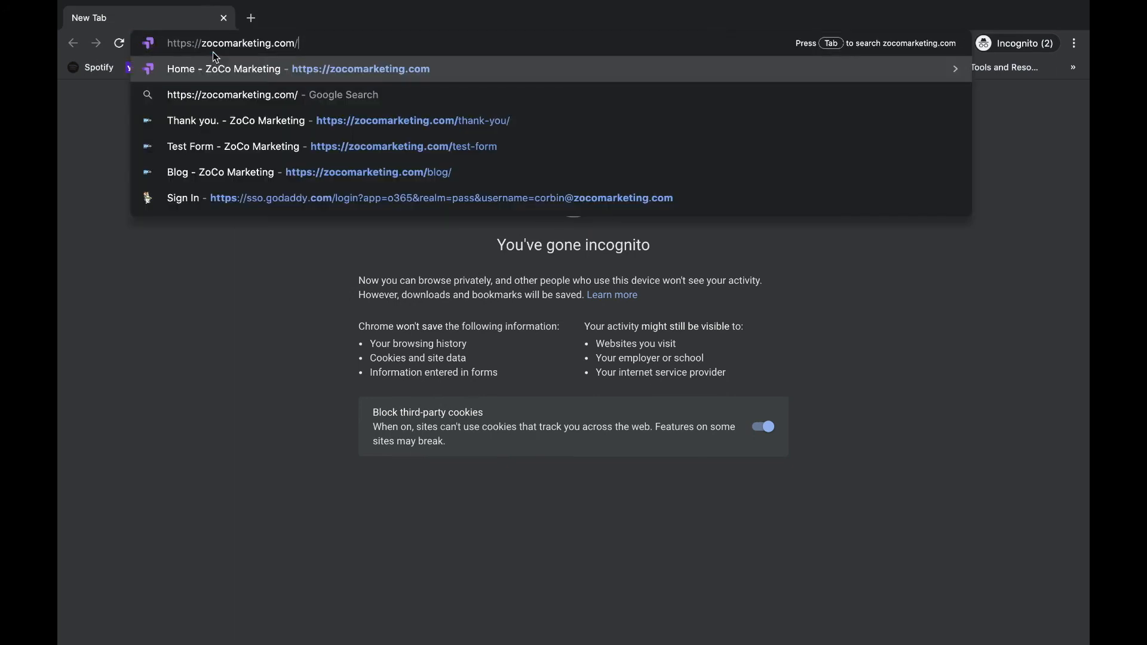
key("Enter")
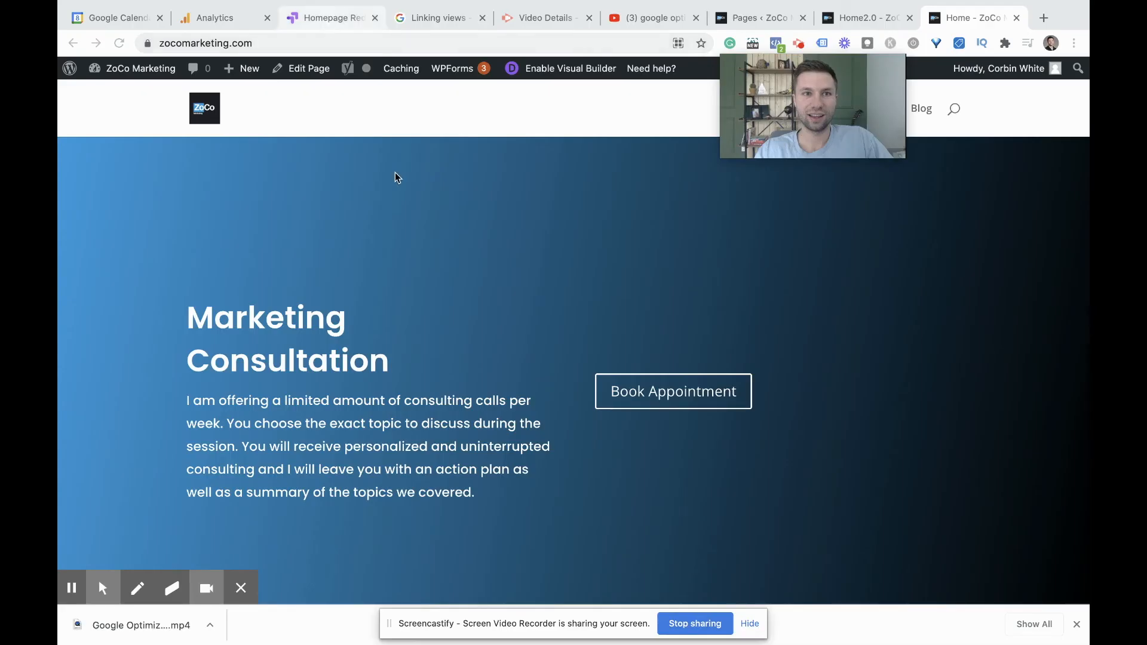
left_click(330, 18)
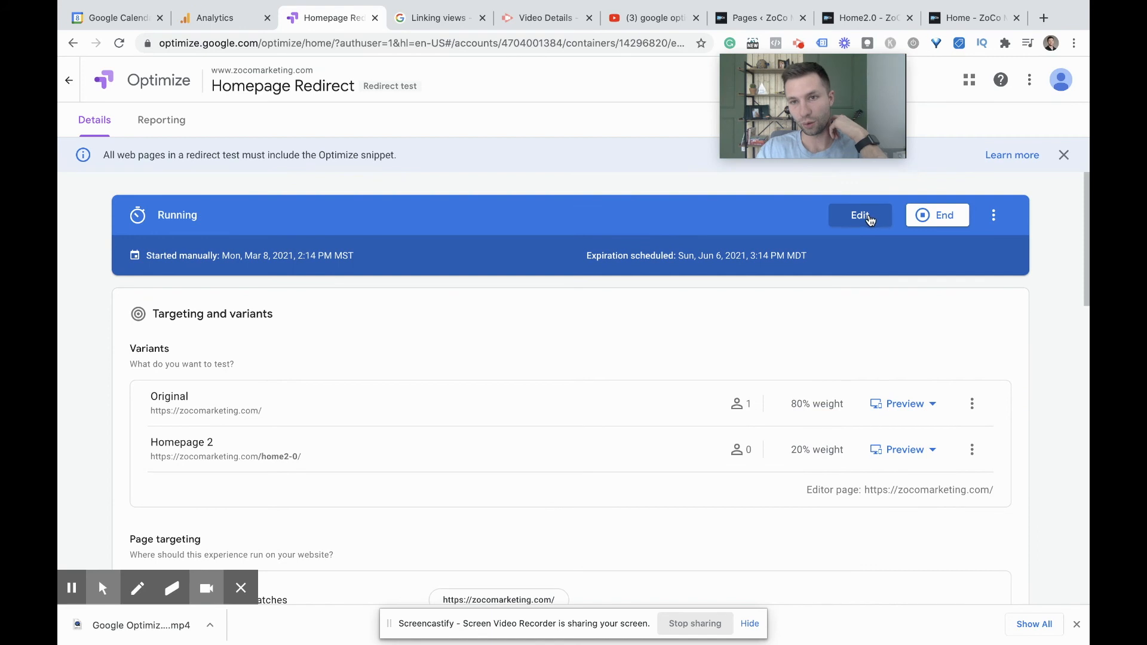
Edit the running experience and swap the weights to Original 20% and Homepage 2 80%, unpublished
left_click(860, 215)
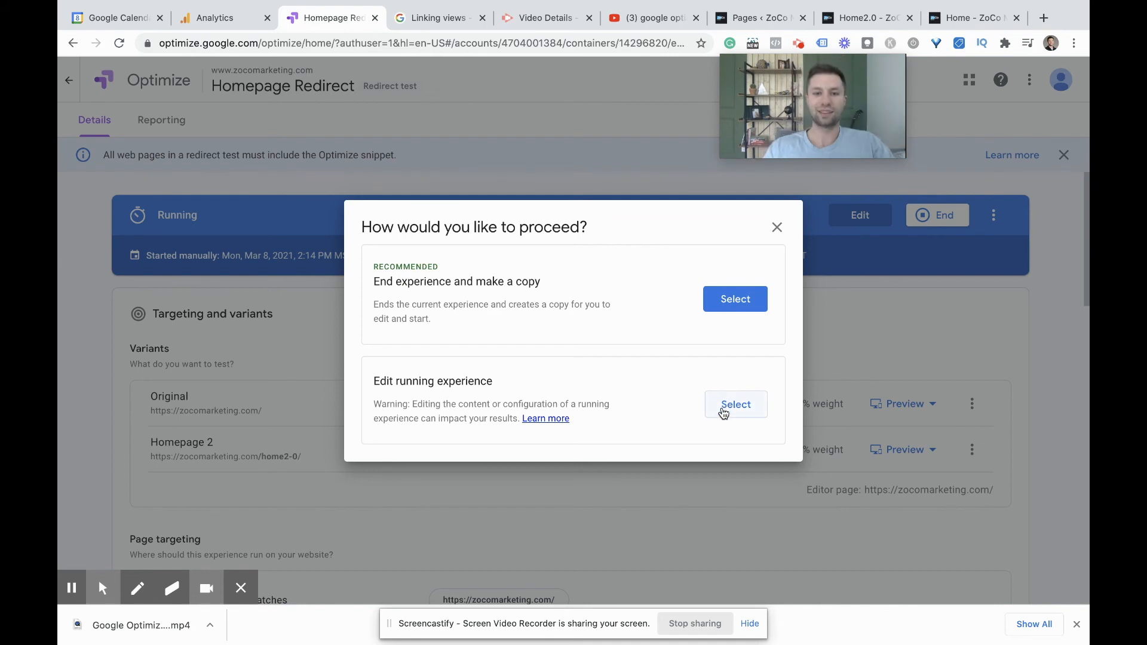
left_click(736, 405)
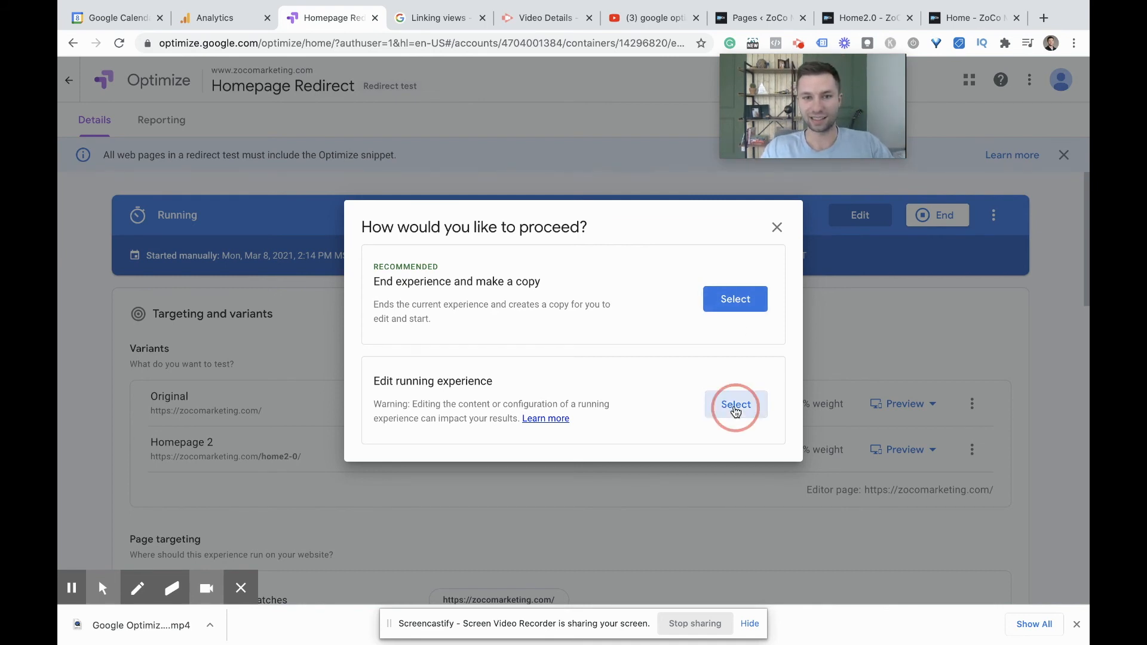
left_click(736, 405)
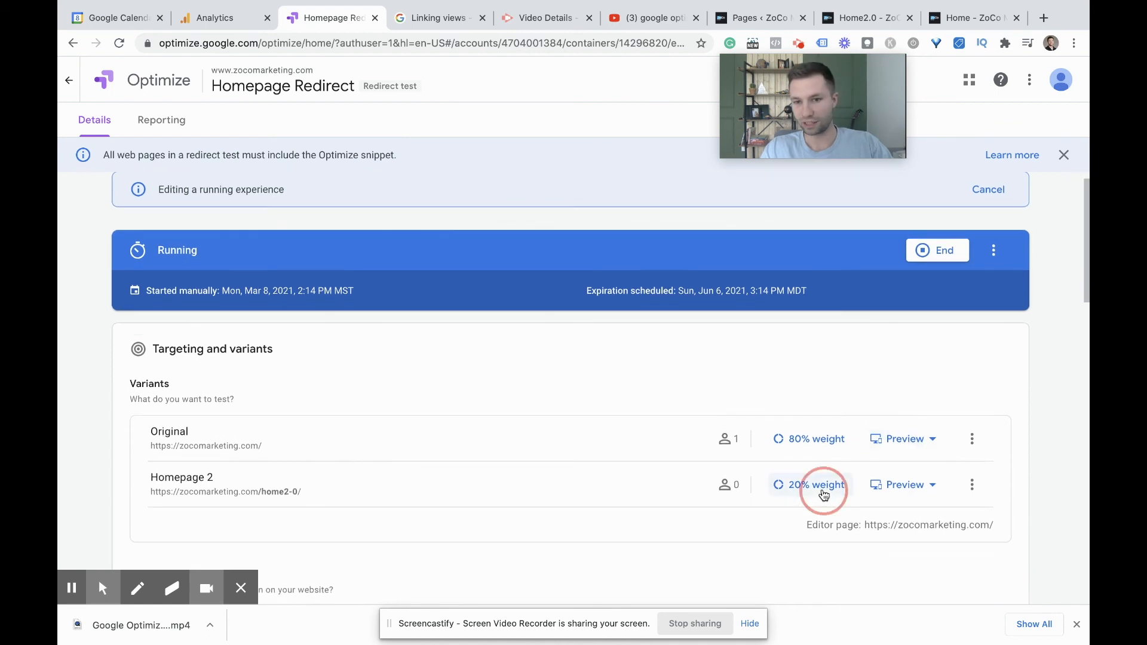
left_click(820, 485)
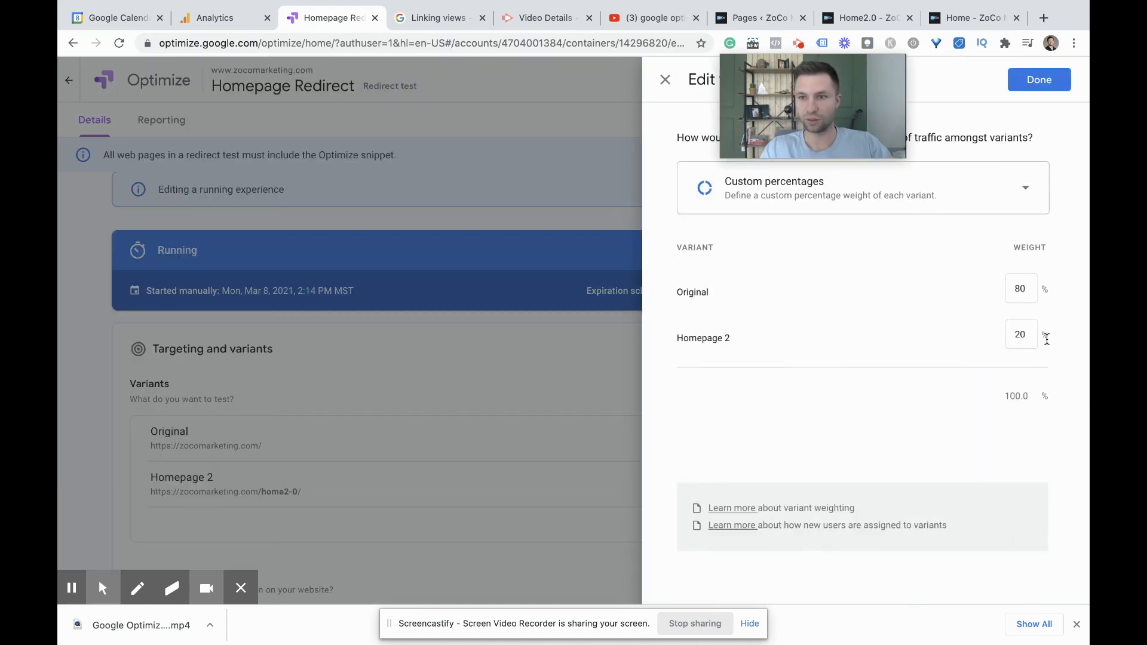
type("80")
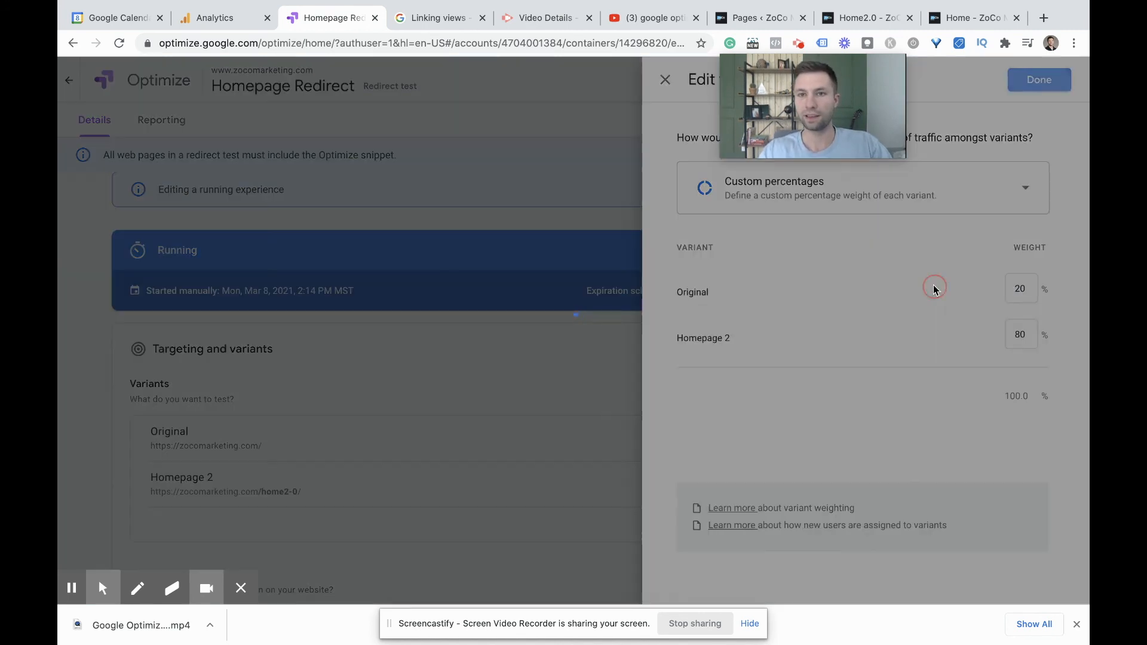
left_click(665, 78)
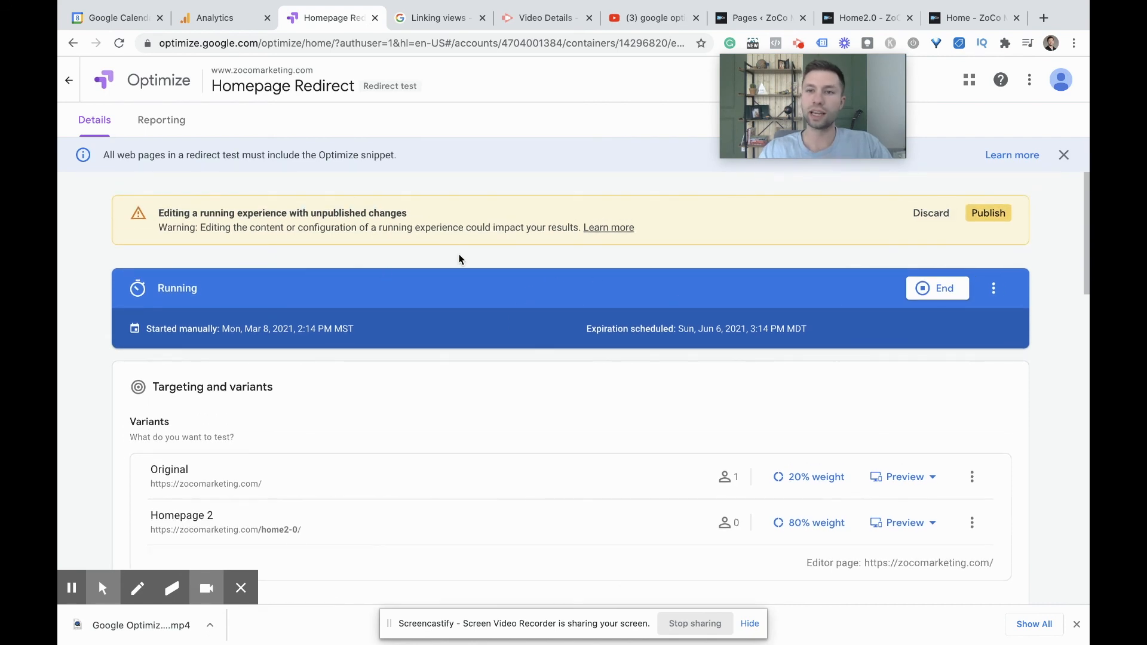
mouse_move(703, 250)
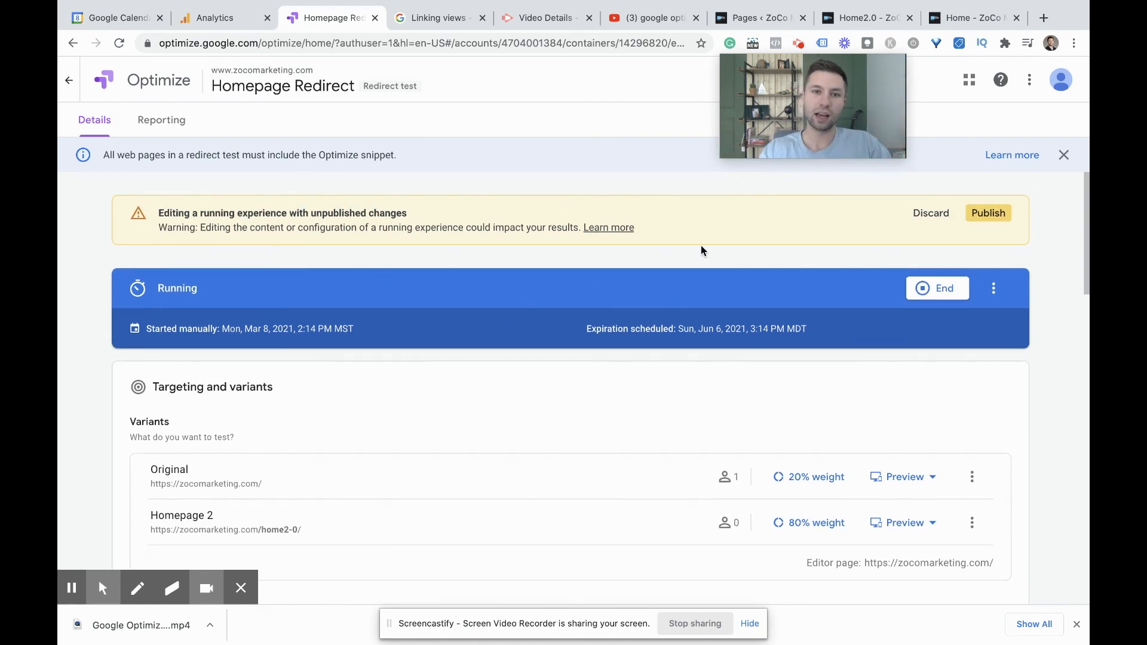
mouse_move(471, 239)
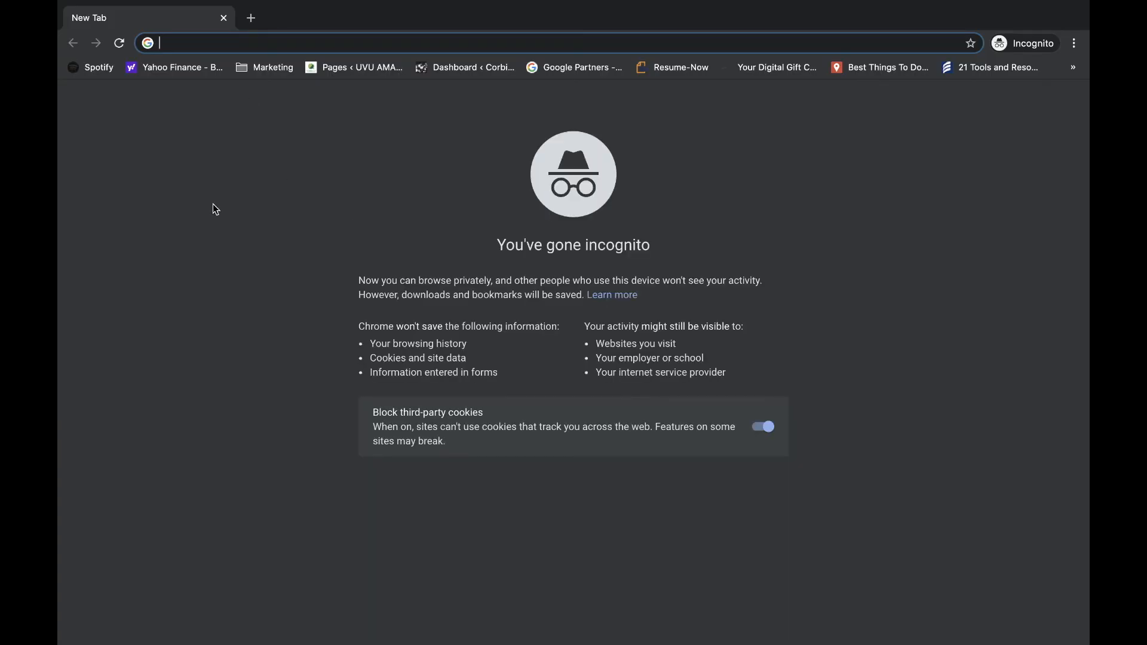
Visit zocomarketing.com in incognito and confirm the redirect to the Home2.0 Book A Consultation page
type("zocomarketing.com")
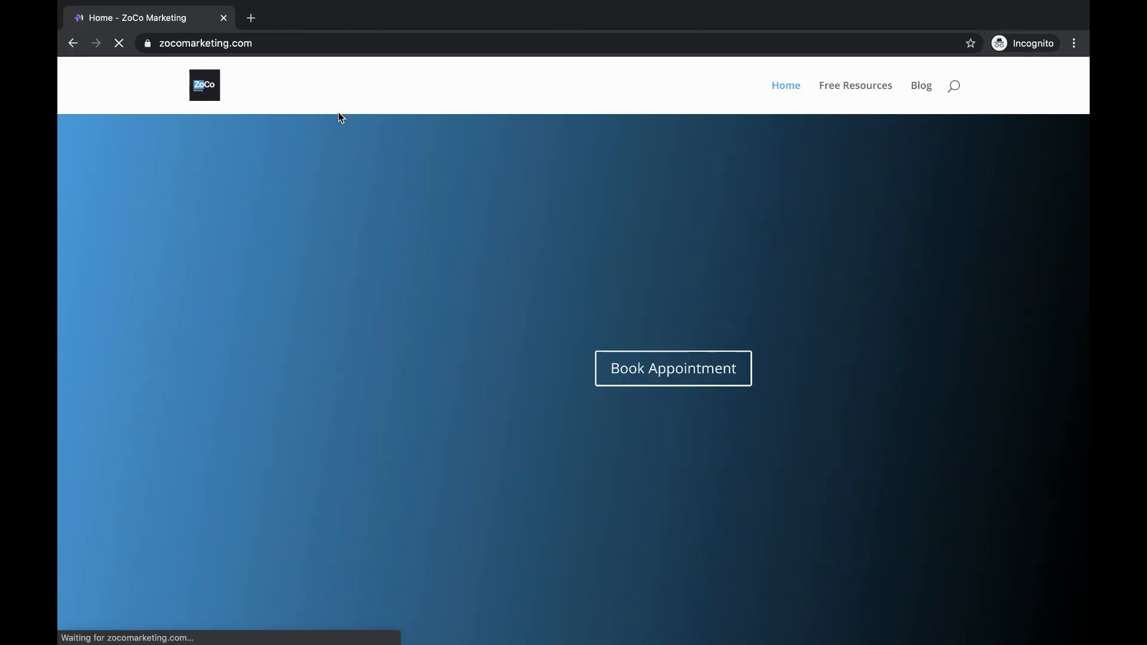
left_click(674, 368)
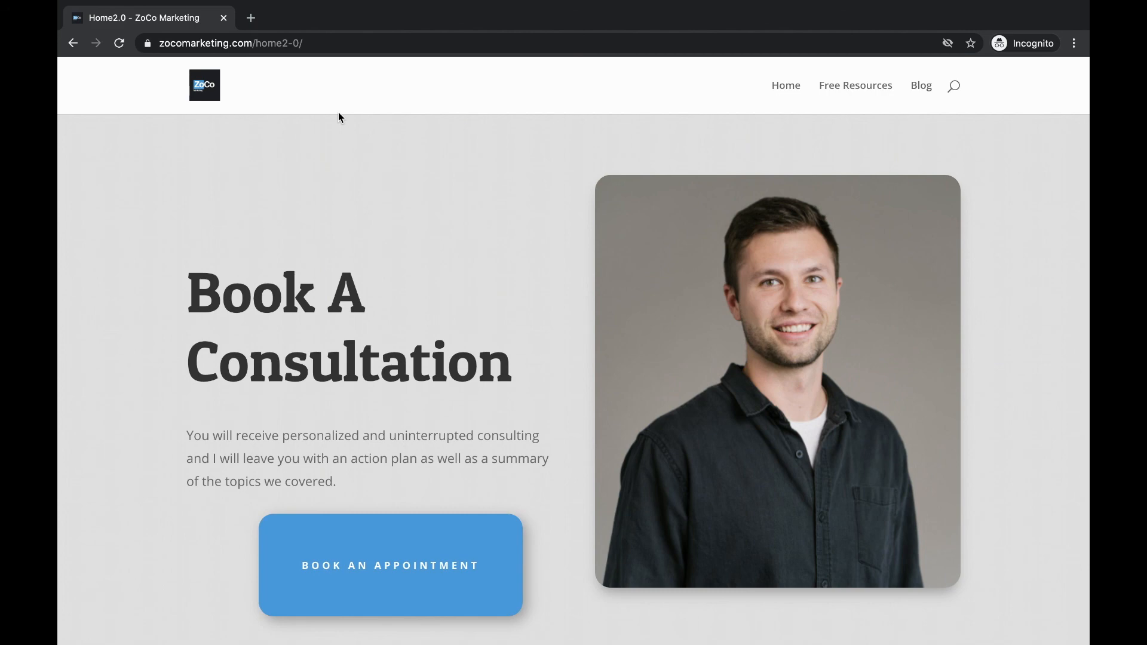
mouse_move(616, 430)
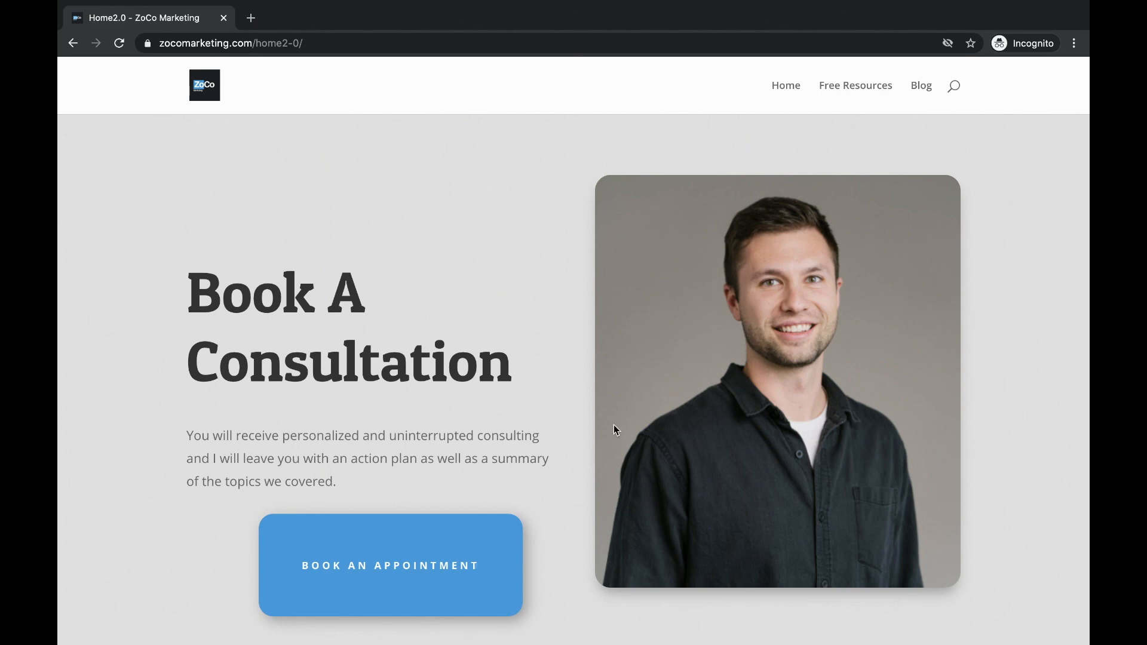